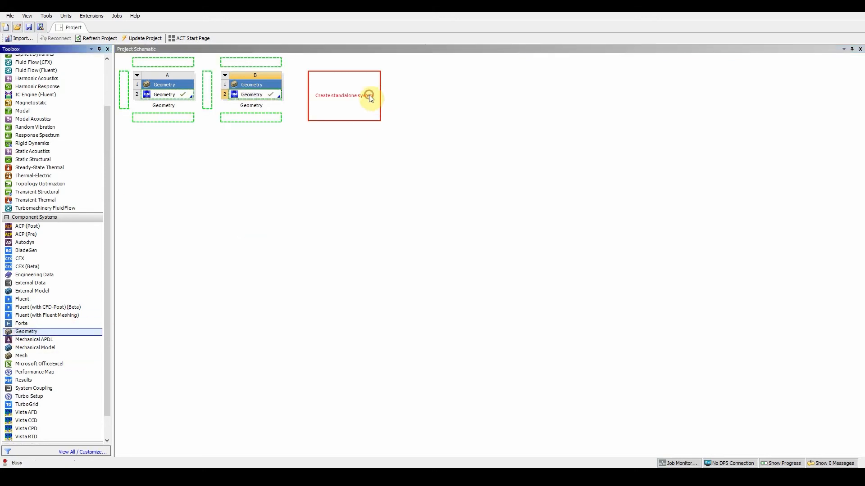
Create a new DesignModeler geometry for Geometry system C and open it for editing.
{"action": "right_click", "coordinate": [339, 95]}
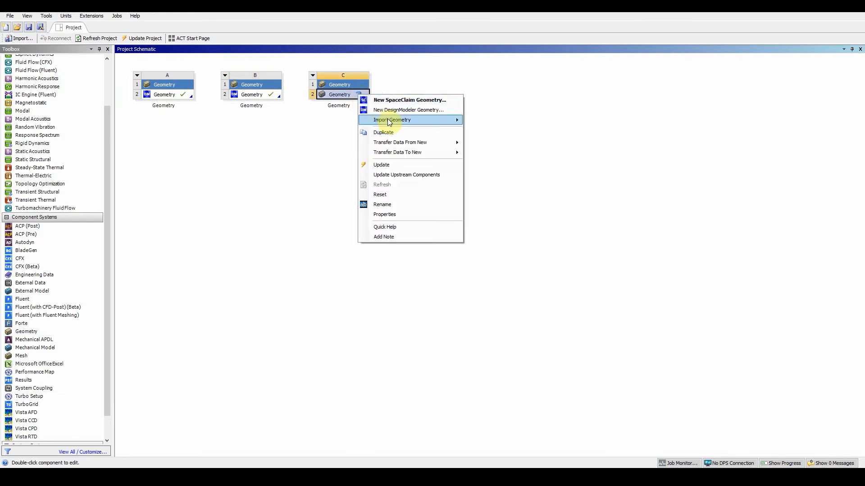
{"action": "left_click", "coordinate": [408, 109]}
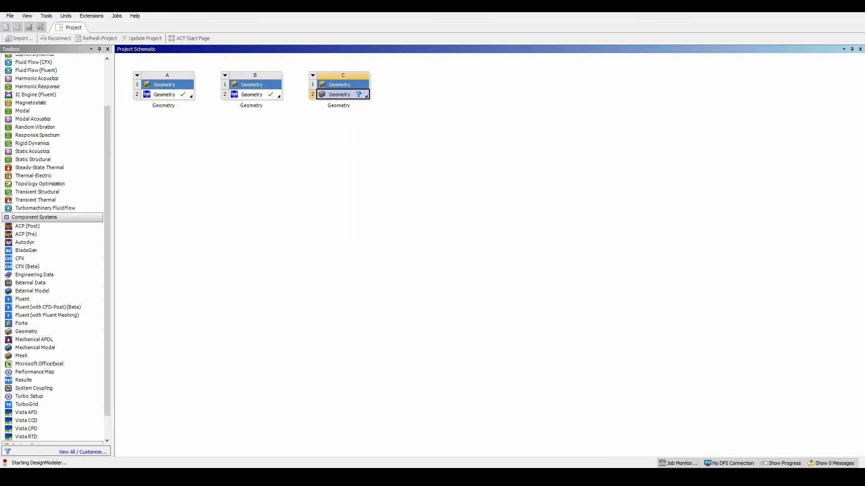
{"action": "left_click", "coordinate": [339, 94]}
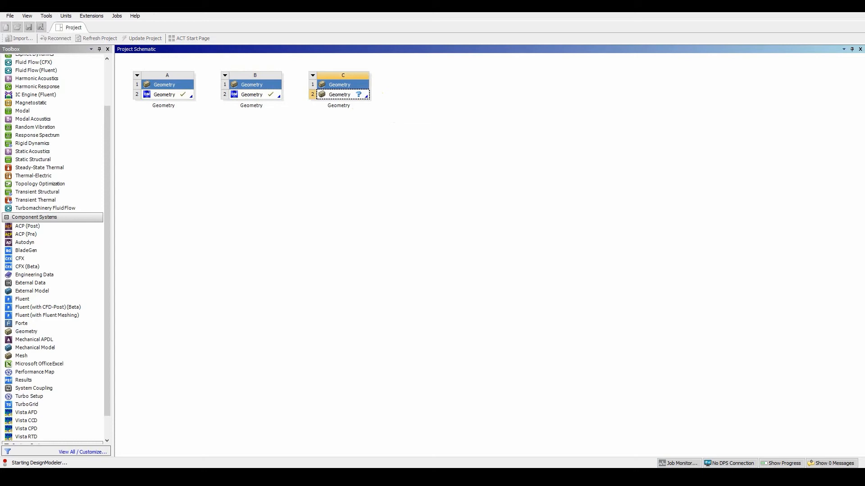
{"action": "double_click", "coordinate": [339, 94]}
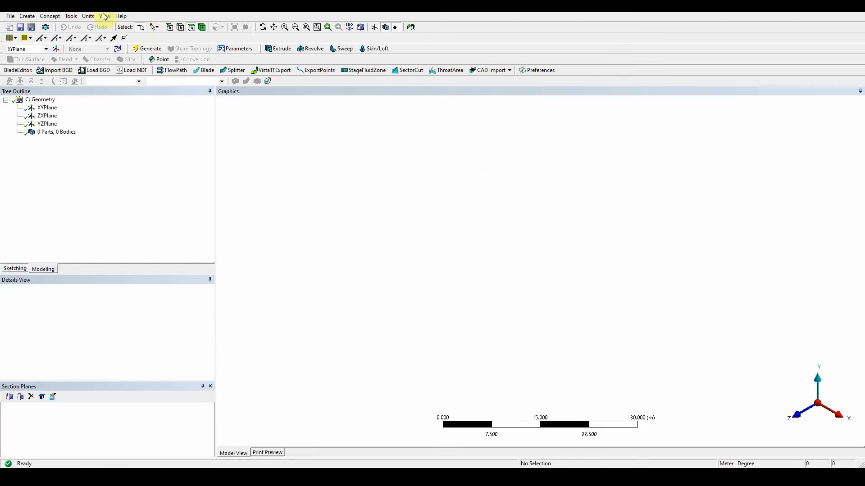
Set the model units to Millimeter and select XYPlane in the Tree Outline.
{"action": "left_click", "coordinate": [88, 16]}
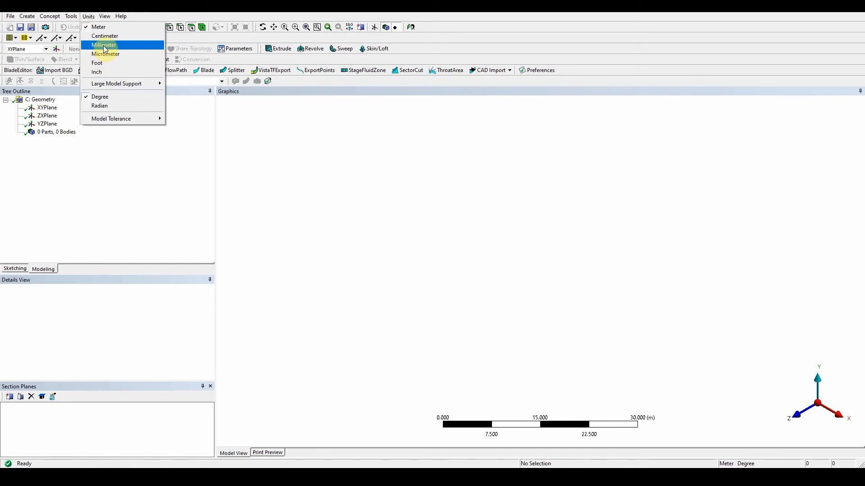
{"action": "left_click", "coordinate": [103, 45]}
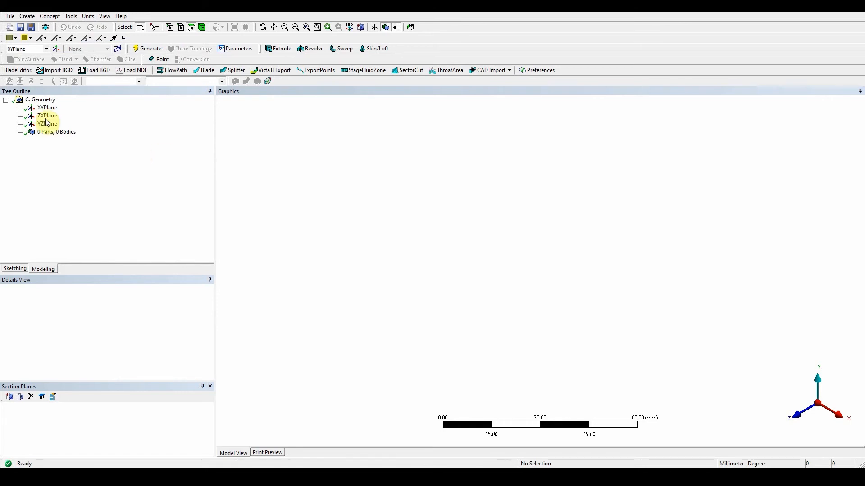
{"action": "left_click", "coordinate": [48, 108]}
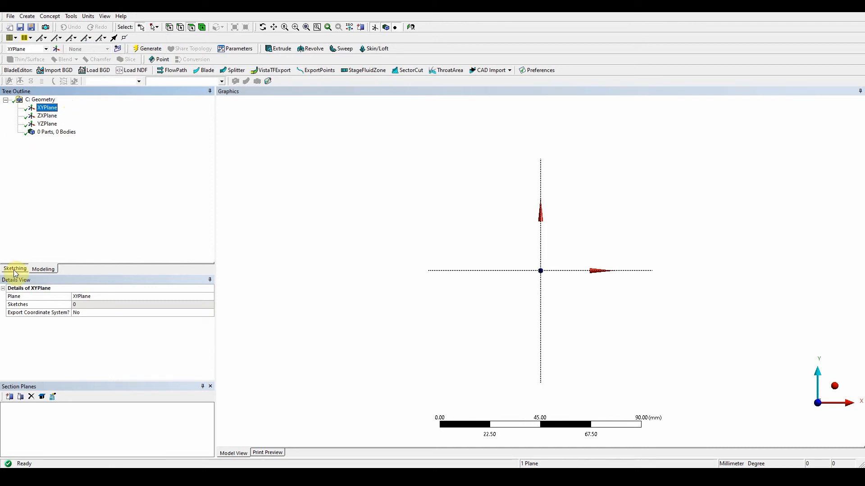
Create Sketch1 on the XY plane and bring up its sketching tools.
{"action": "left_click", "coordinate": [15, 268]}
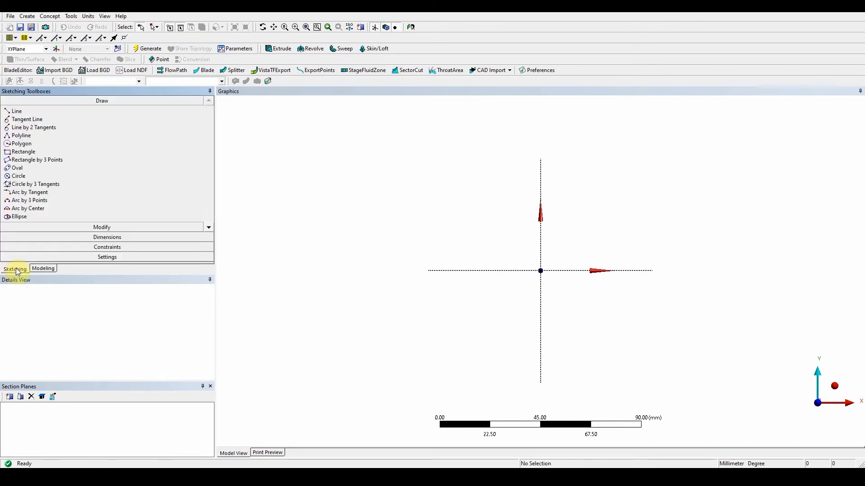
{"action": "left_click", "coordinate": [43, 269]}
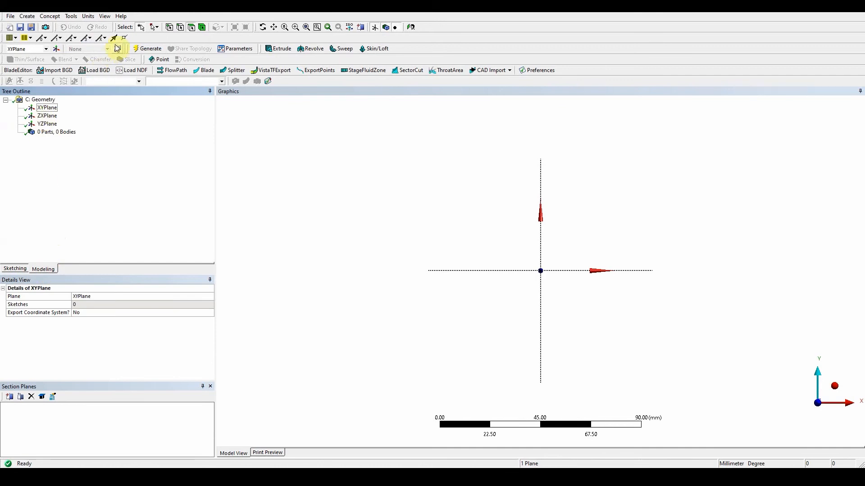
{"action": "left_click", "coordinate": [116, 49]}
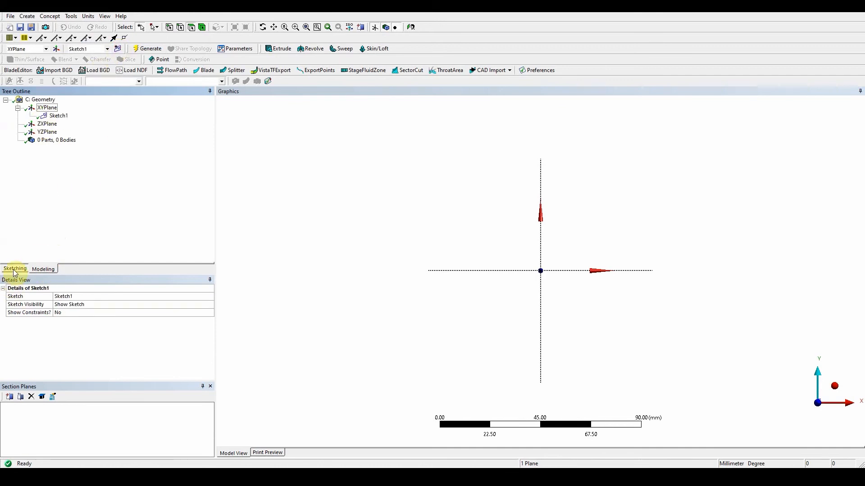
{"action": "left_click", "coordinate": [14, 268]}
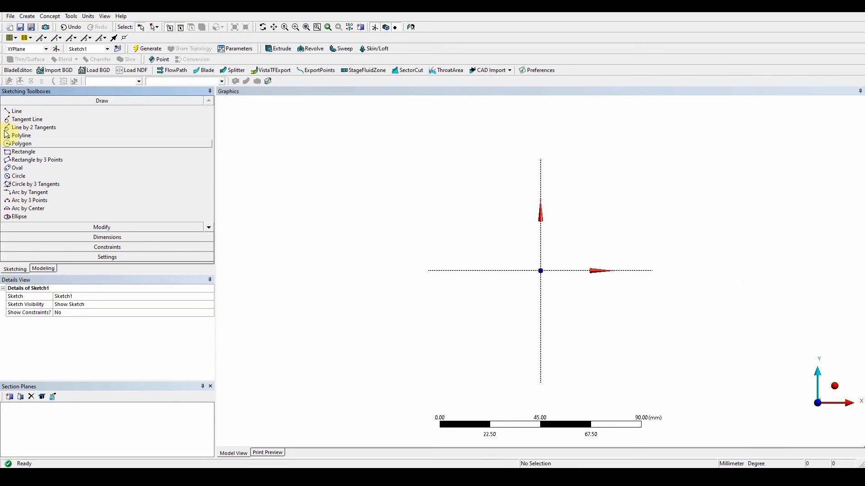
Draw one slanted line from left to right of the Y axis, above the origin.
{"action": "left_click", "coordinate": [17, 111]}
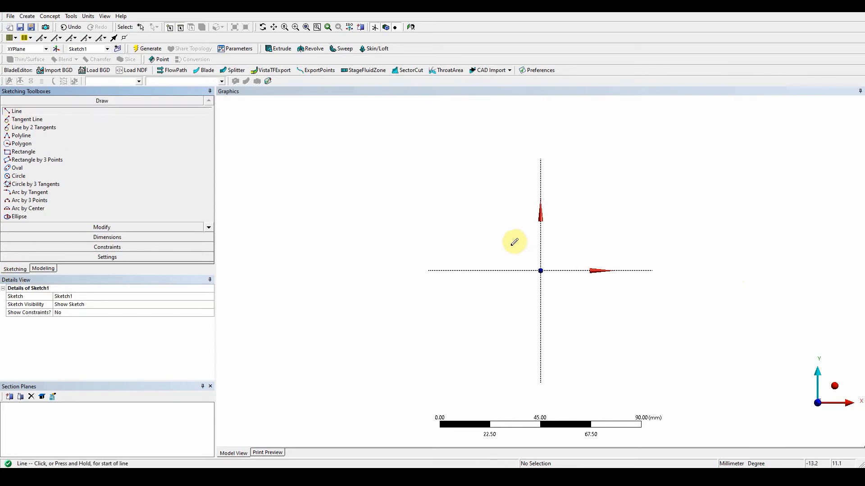
{"action": "left_click", "coordinate": [513, 241]}
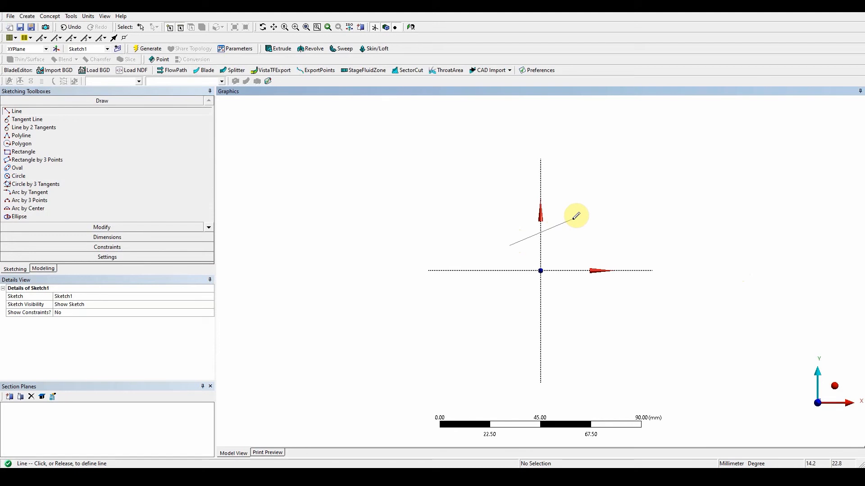
{"action": "left_click", "coordinate": [572, 220]}
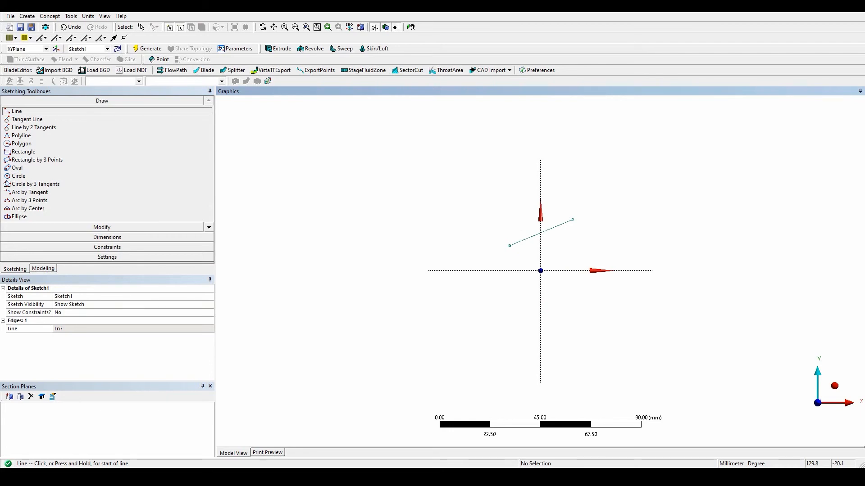
{"action": "mouse_move", "coordinate": [93, 209]}
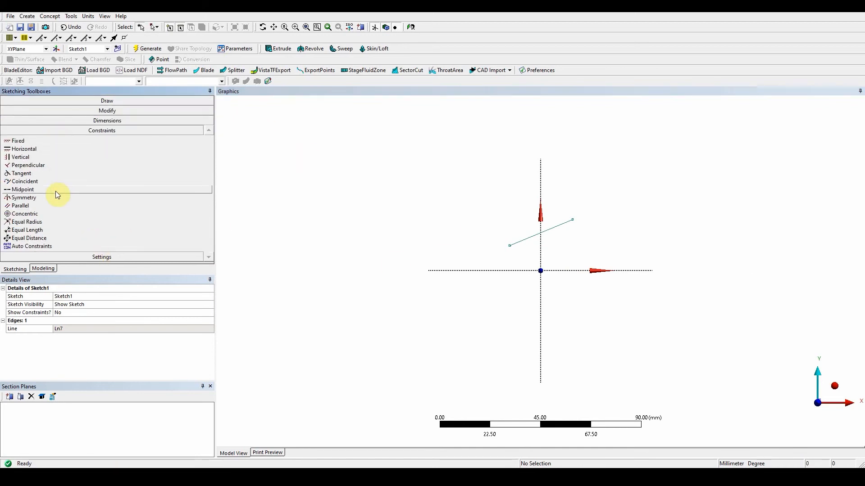
Split the slanted line at the Y axis and make the split point coincident with it.
{"action": "left_click", "coordinate": [102, 110]}
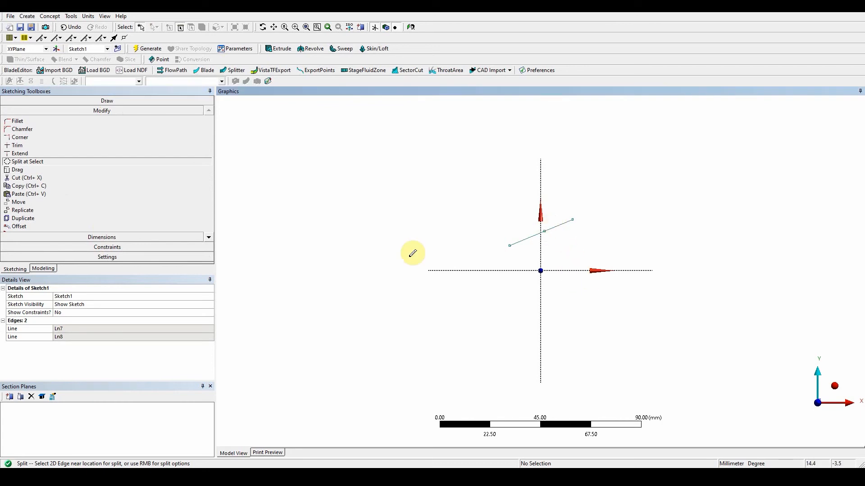
{"action": "left_click", "coordinate": [102, 247]}
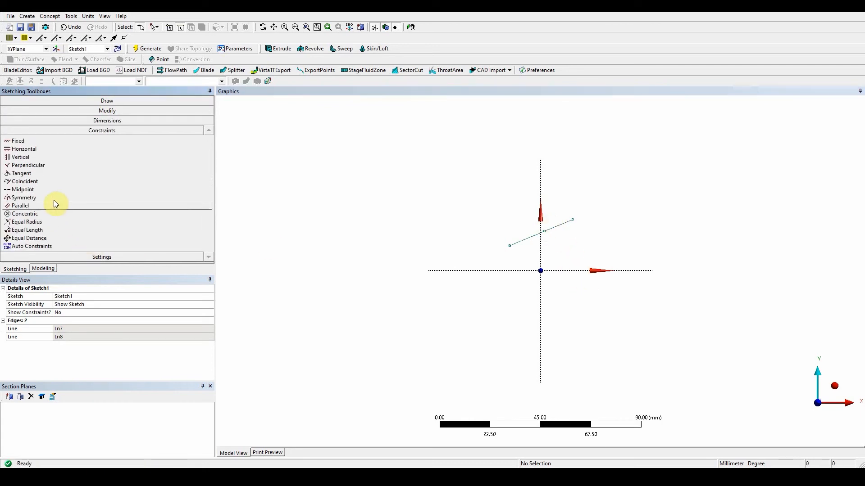
{"action": "mouse_move", "coordinate": [51, 186]}
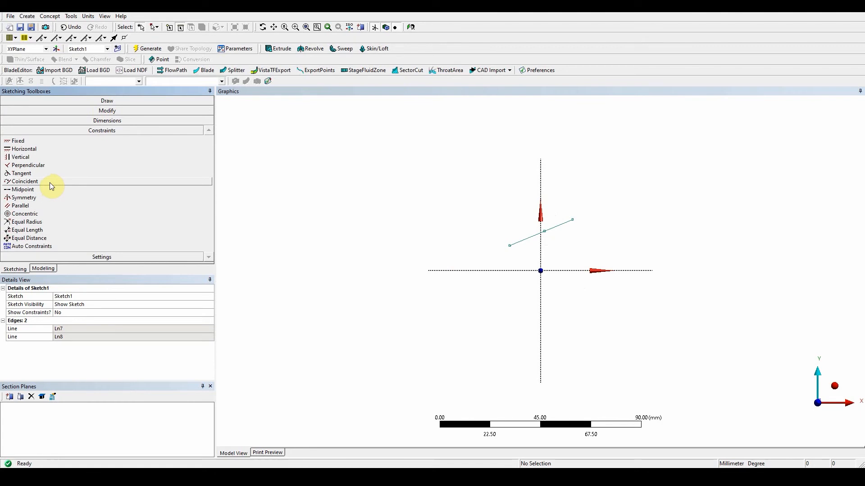
{"action": "left_click", "coordinate": [25, 182]}
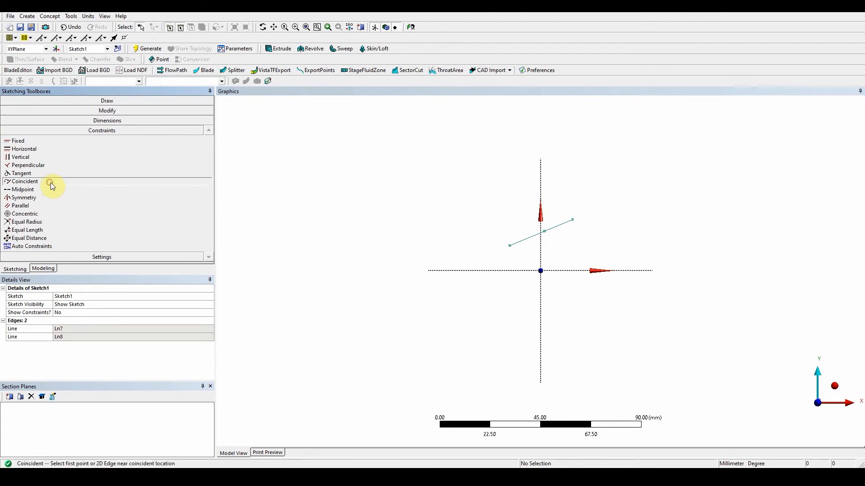
{"action": "mouse_move", "coordinate": [546, 237]}
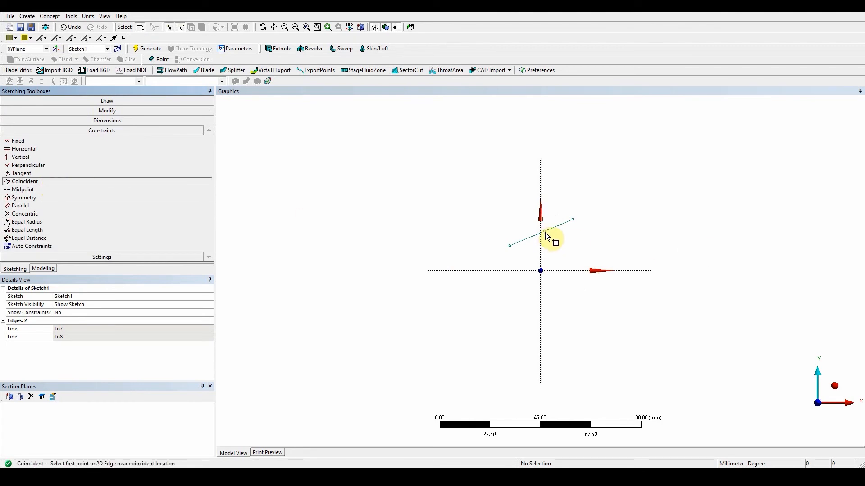
{"action": "left_click", "coordinate": [543, 234]}
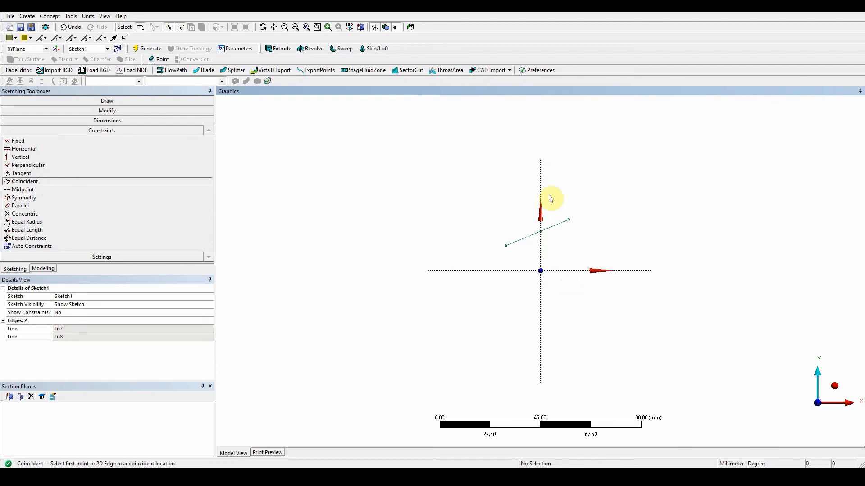
{"action": "mouse_move", "coordinate": [550, 198]}
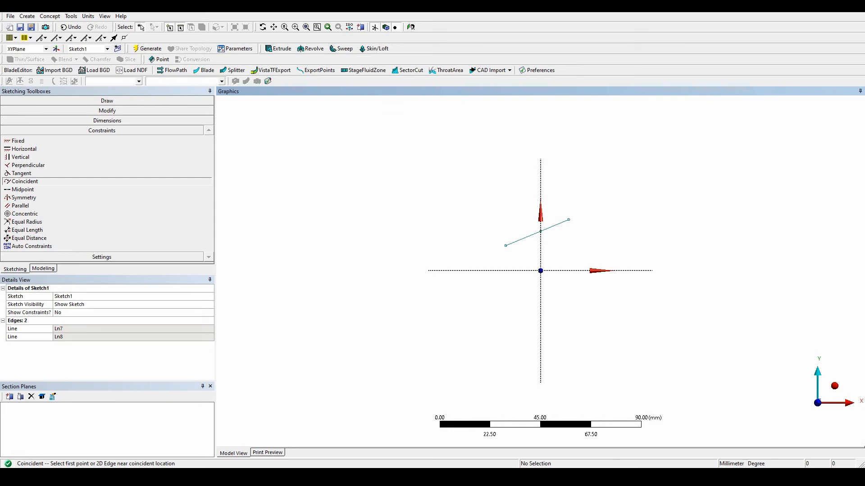
{"action": "left_click", "coordinate": [107, 120]}
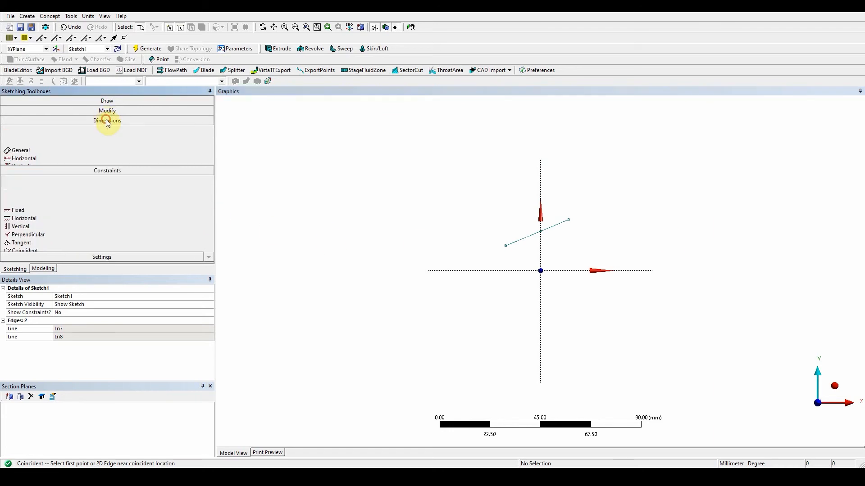
Start a General dimension for the right-hand line segment's 40 mm length.
{"action": "left_click", "coordinate": [107, 120]}
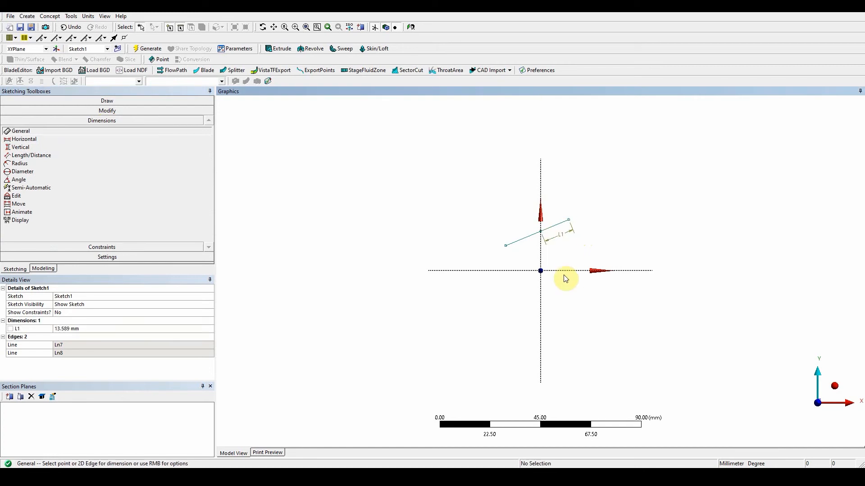
{"action": "mouse_move", "coordinate": [106, 280]}
{"action": "type", "text": "40"}
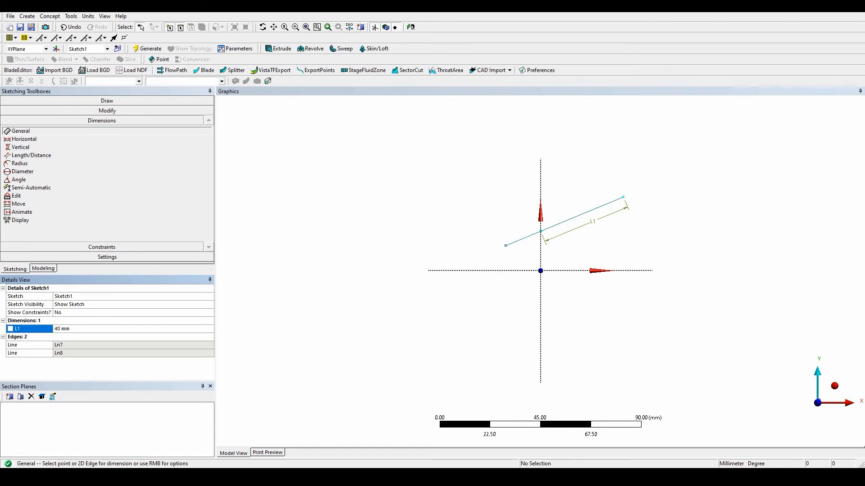
{"action": "mouse_move", "coordinate": [543, 241]}
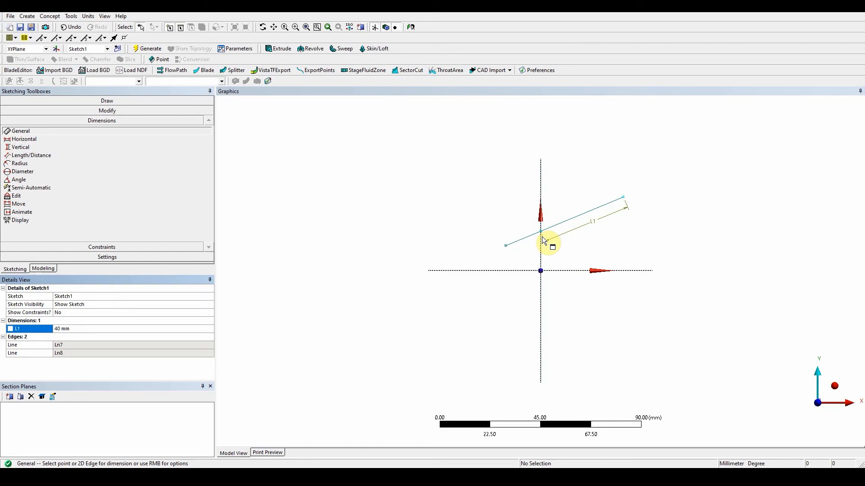
{"action": "mouse_move", "coordinate": [543, 238]}
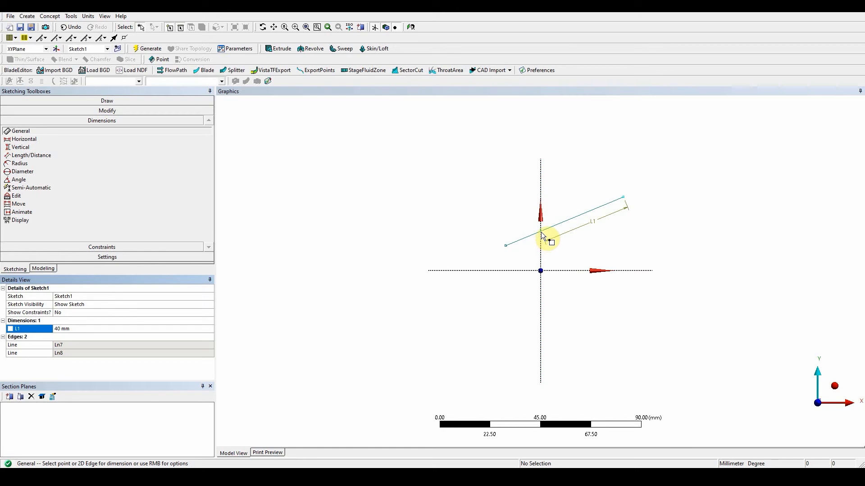
{"action": "mouse_move", "coordinate": [46, 182]}
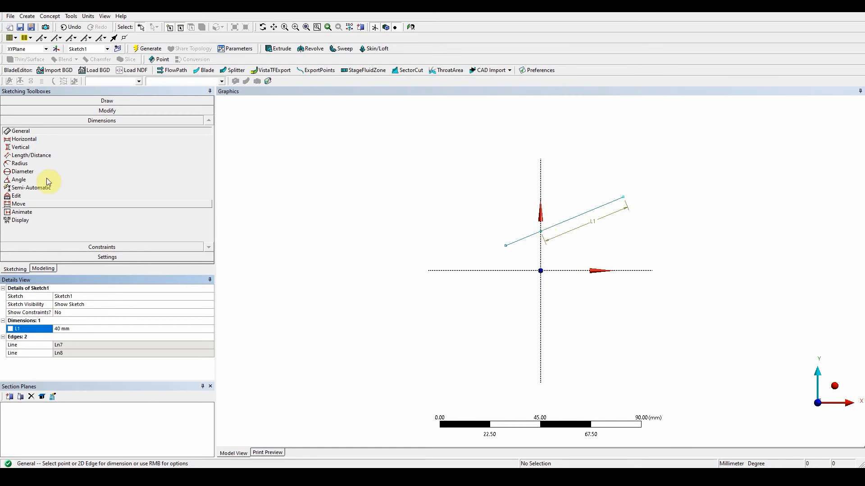
{"action": "mouse_move", "coordinate": [37, 126]}
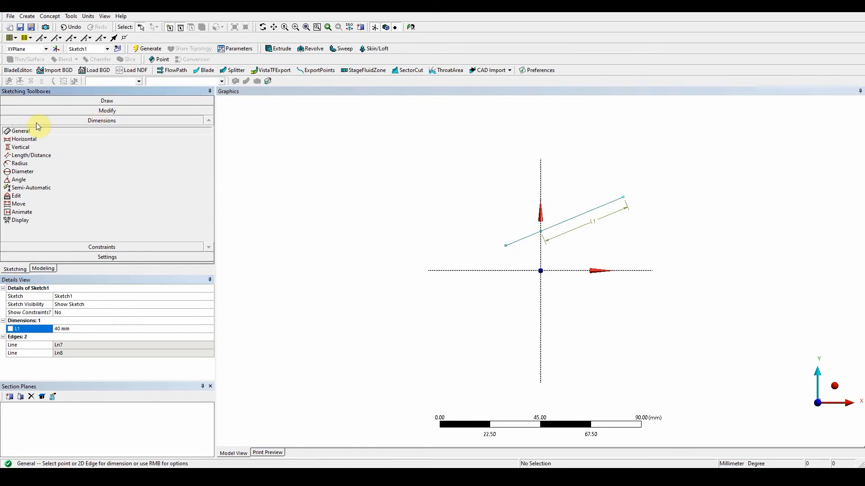
Add vertical dimension V2 from the origin to the line, set to 25 mm.
{"action": "left_click", "coordinate": [20, 147]}
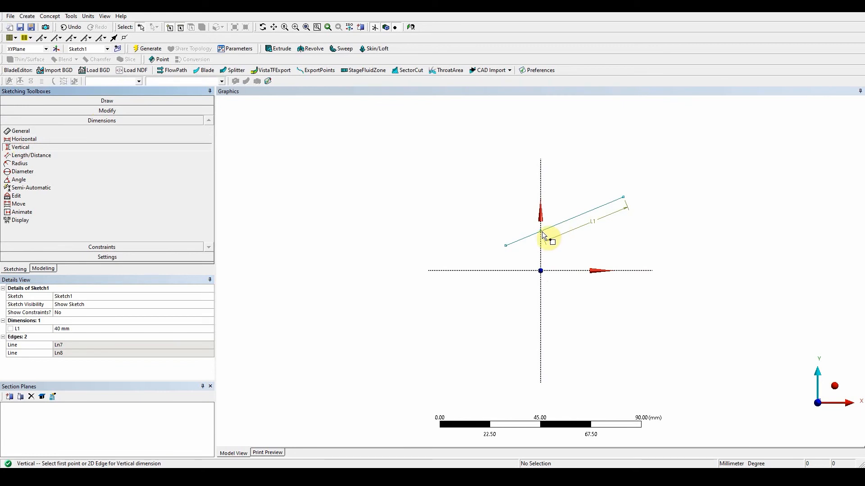
{"action": "left_click", "coordinate": [542, 235]}
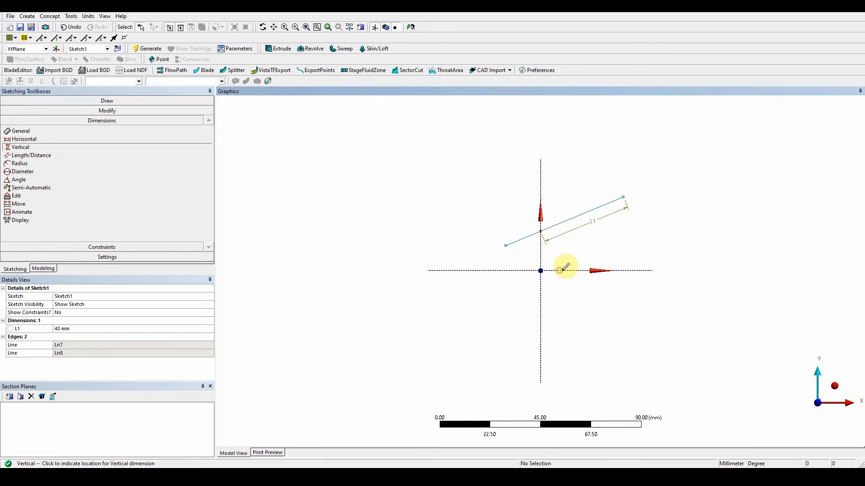
{"action": "left_click", "coordinate": [572, 269]}
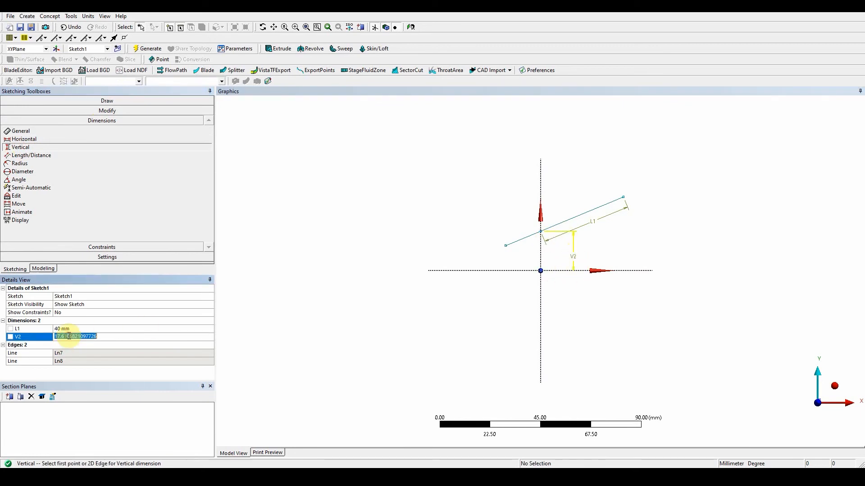
{"action": "type", "text": "25"}
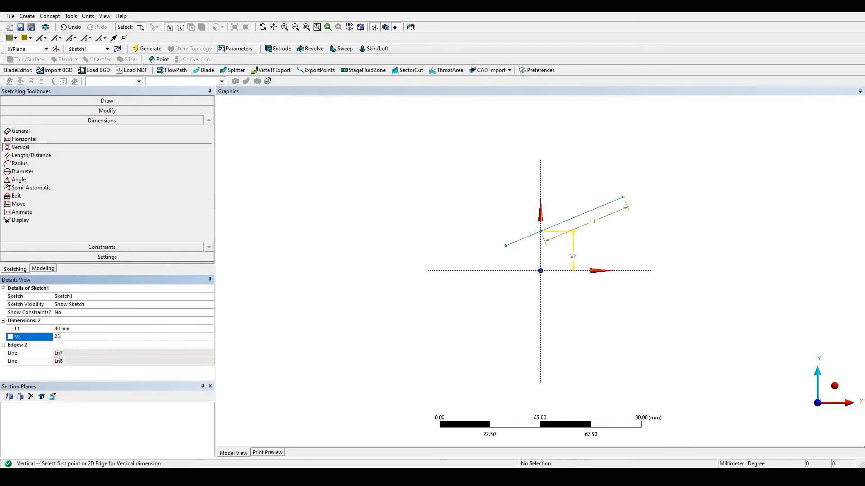
{"action": "key", "text": "Return"}
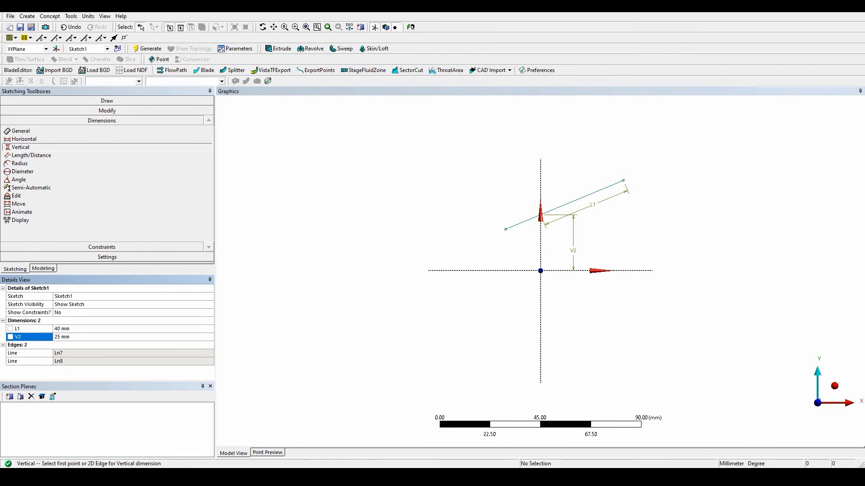
{"action": "mouse_move", "coordinate": [555, 276]}
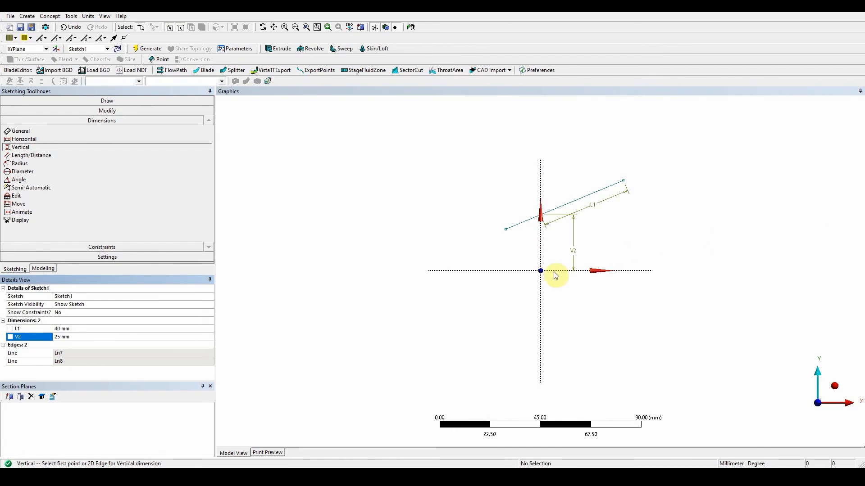
{"action": "mouse_move", "coordinate": [25, 166]}
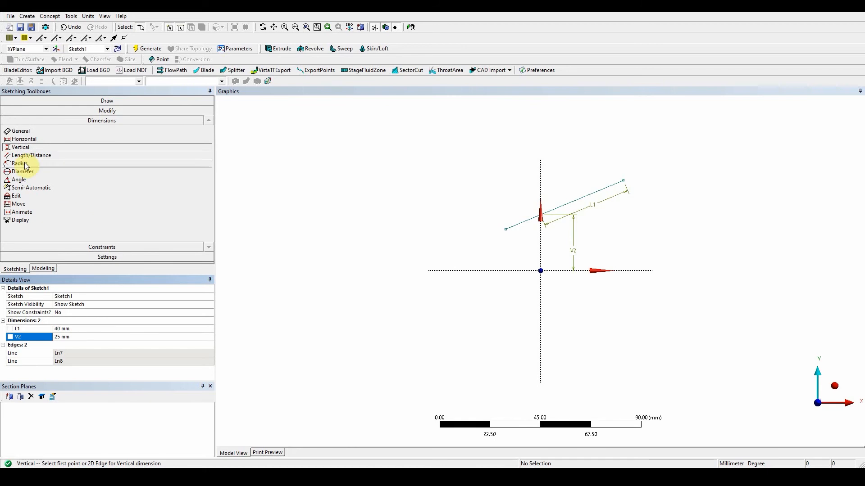
Add angle dimension A3 using the alternate angle and set it to 20°.
{"action": "left_click", "coordinate": [18, 180]}
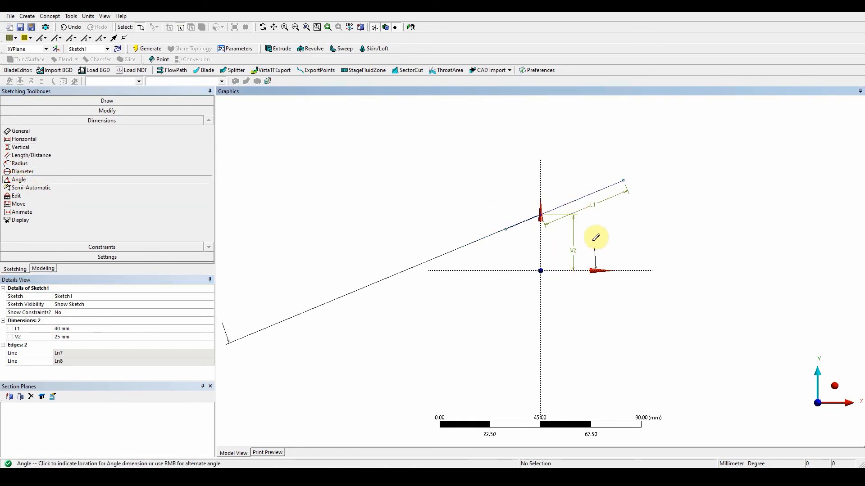
{"action": "right_click", "coordinate": [594, 238]}
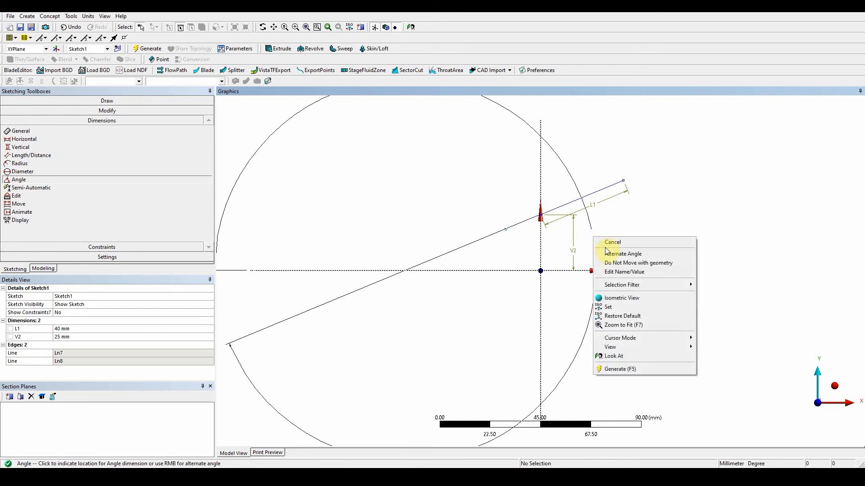
{"action": "left_click", "coordinate": [624, 253]}
{"action": "type", "text": "20"}
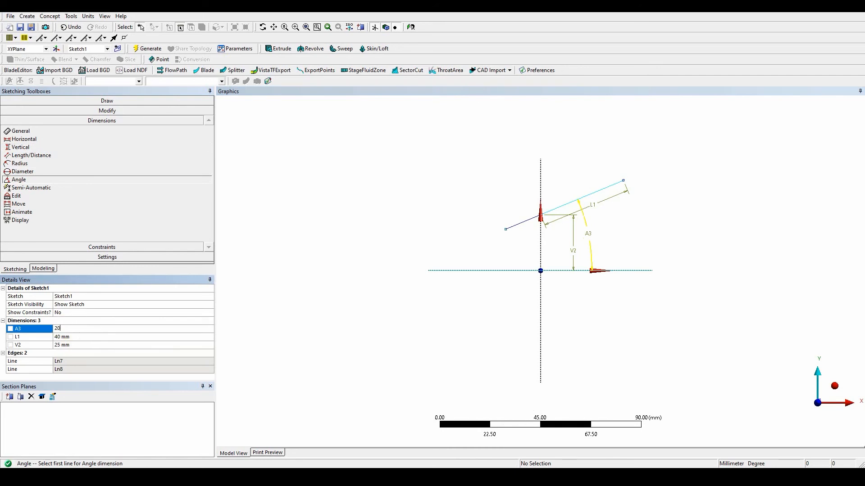
{"action": "key", "text": "Return"}
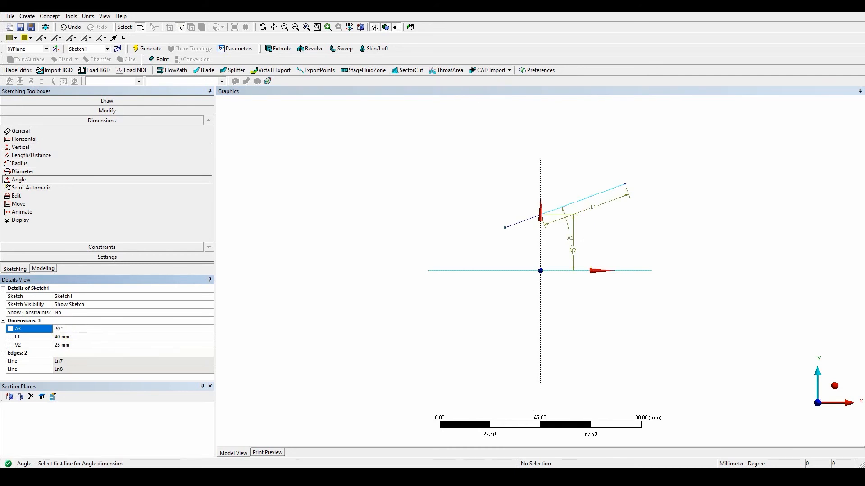
{"action": "mouse_move", "coordinate": [522, 221]}
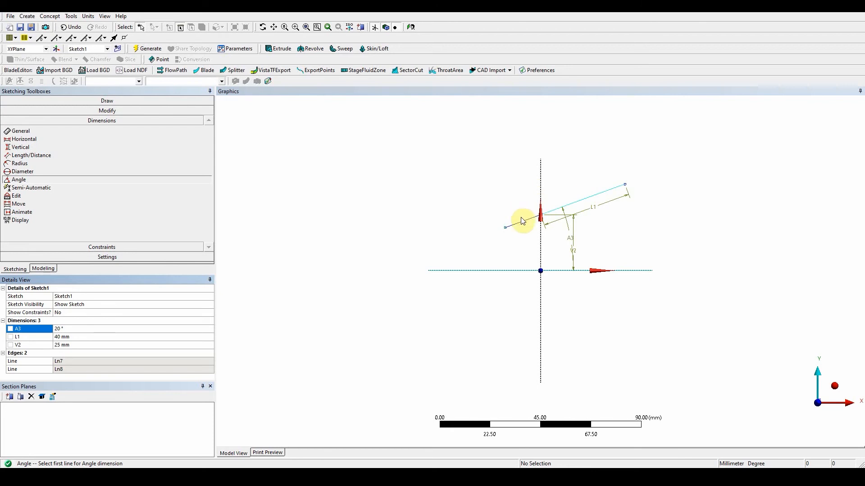
{"action": "mouse_move", "coordinate": [64, 186]}
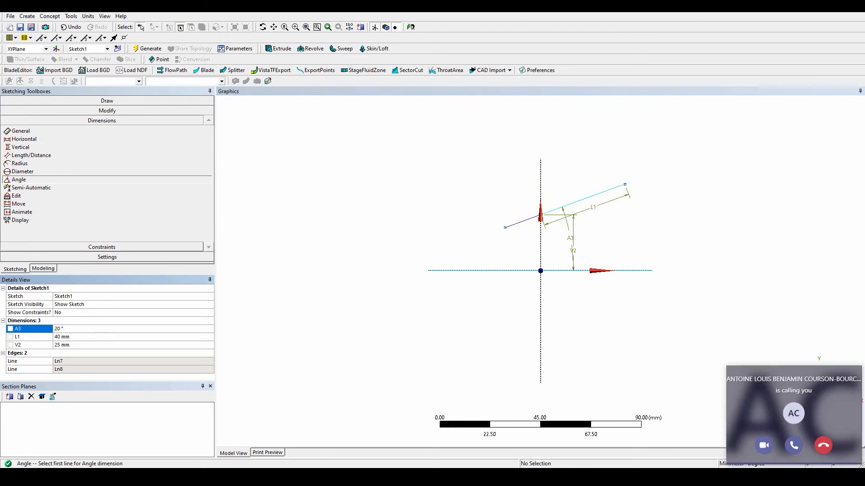
Apply an Equal Length constraint between the left and right line segments.
{"action": "left_click", "coordinate": [823, 445]}
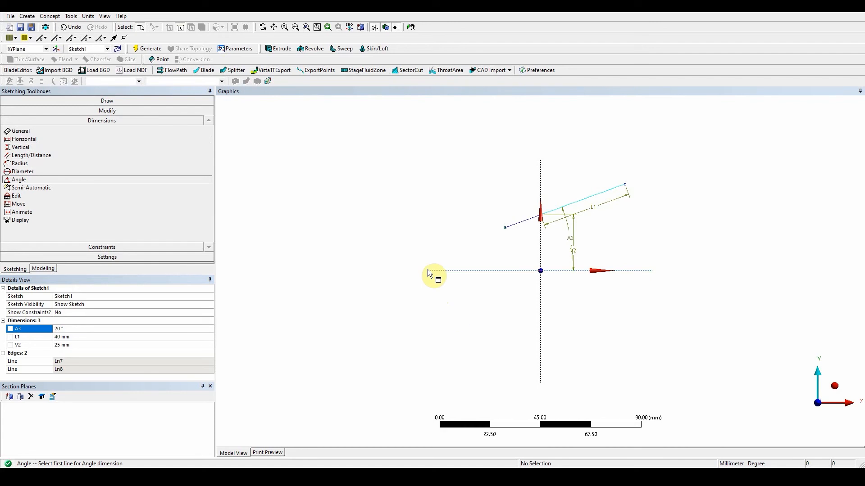
{"action": "mouse_move", "coordinate": [587, 192]}
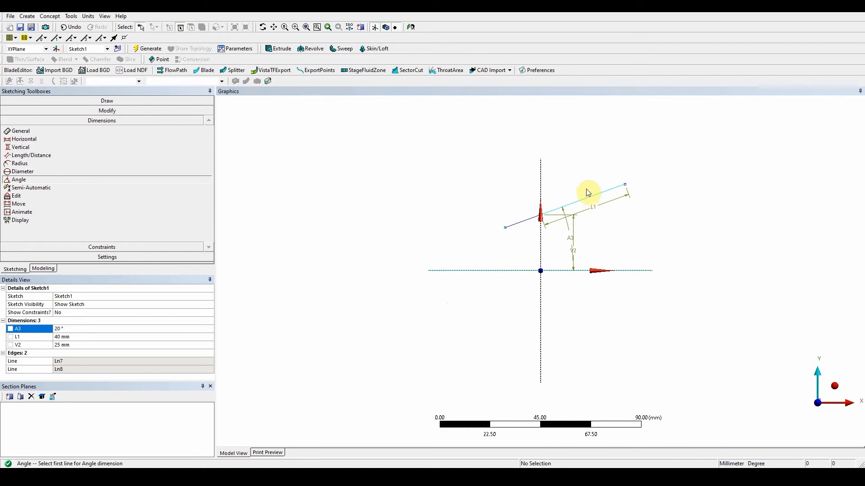
{"action": "mouse_move", "coordinate": [137, 131]}
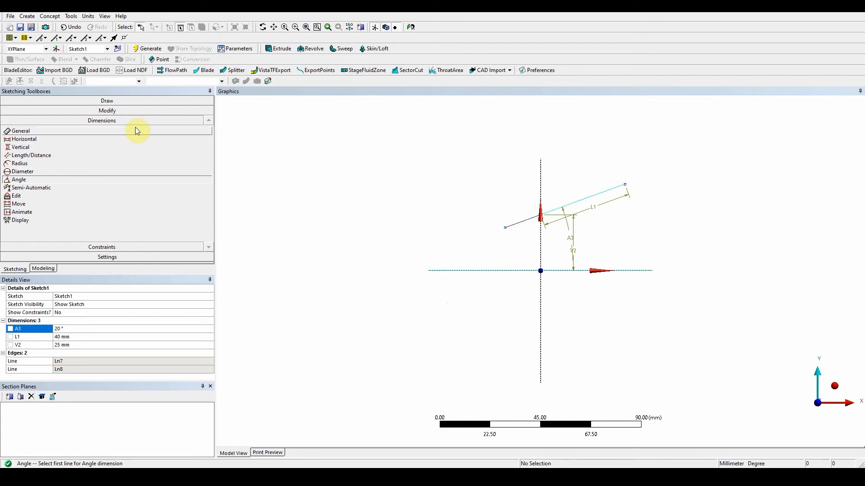
{"action": "left_click", "coordinate": [102, 130]}
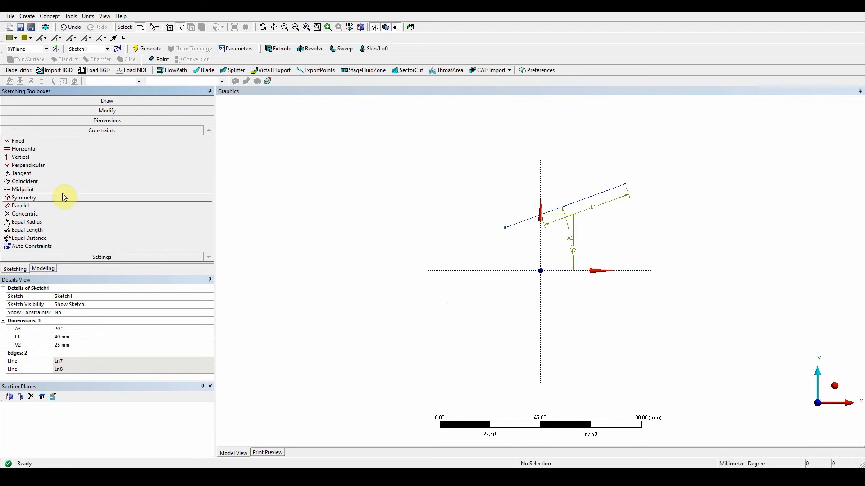
{"action": "mouse_move", "coordinate": [44, 181]}
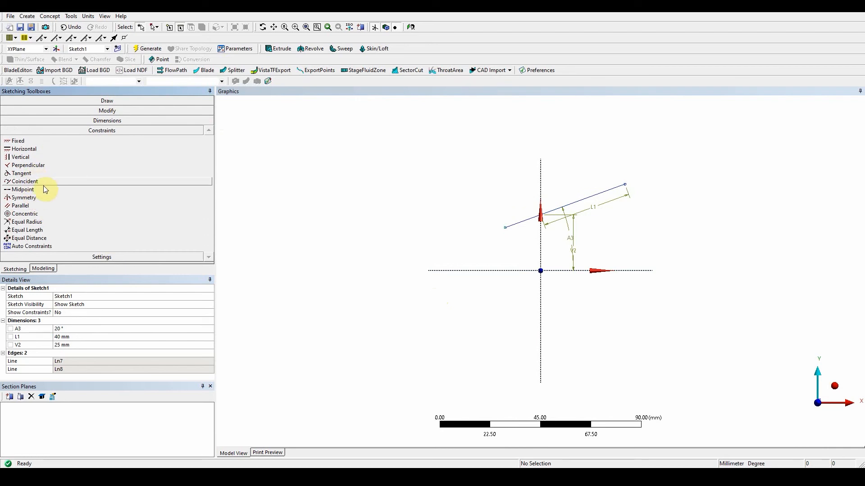
{"action": "left_click", "coordinate": [26, 230]}
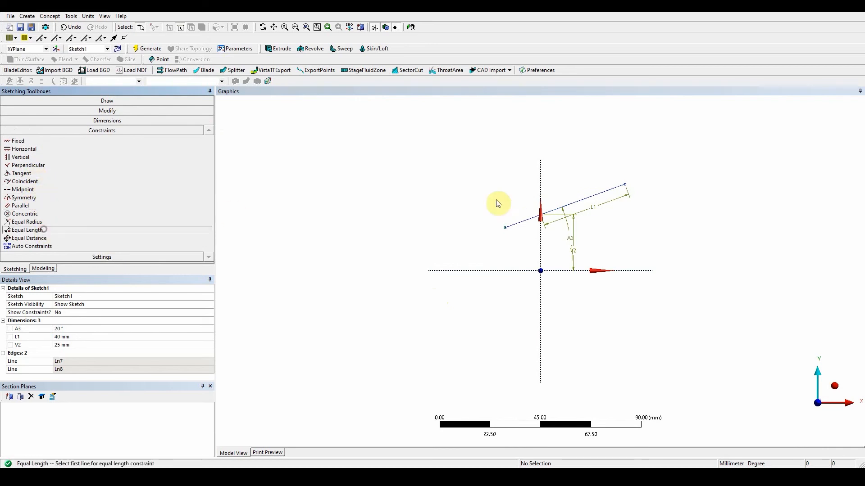
{"action": "left_click", "coordinate": [522, 223]}
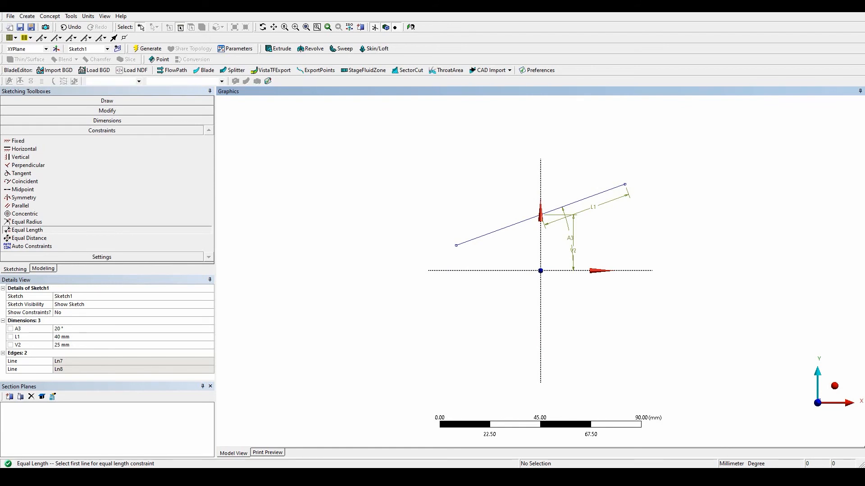
{"action": "mouse_move", "coordinate": [111, 263]}
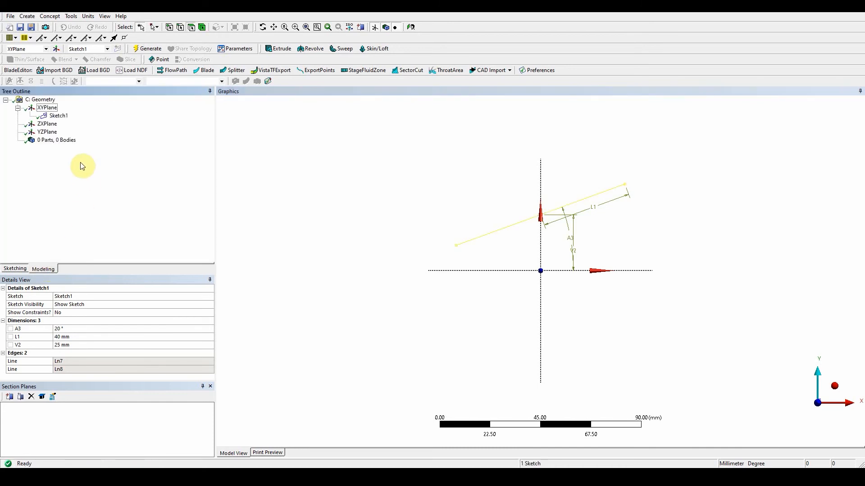
{"action": "mouse_move", "coordinate": [273, 61]}
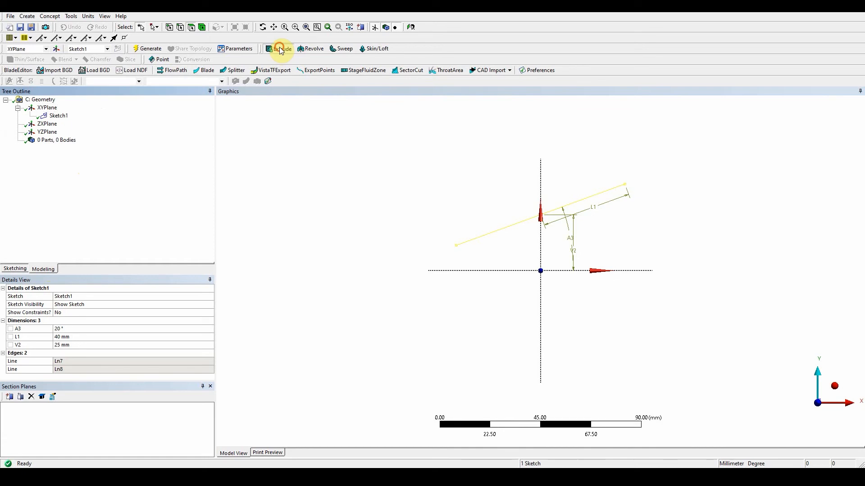
Generate Extrude1 from Sketch1: 150 mm depth, thin body, 2 mm inward and outward.
{"action": "left_click", "coordinate": [280, 49]}
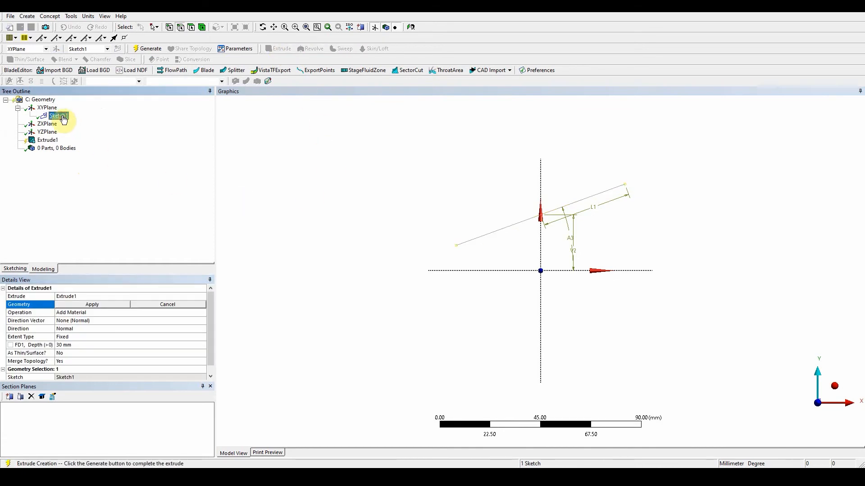
{"action": "left_click", "coordinate": [92, 304]}
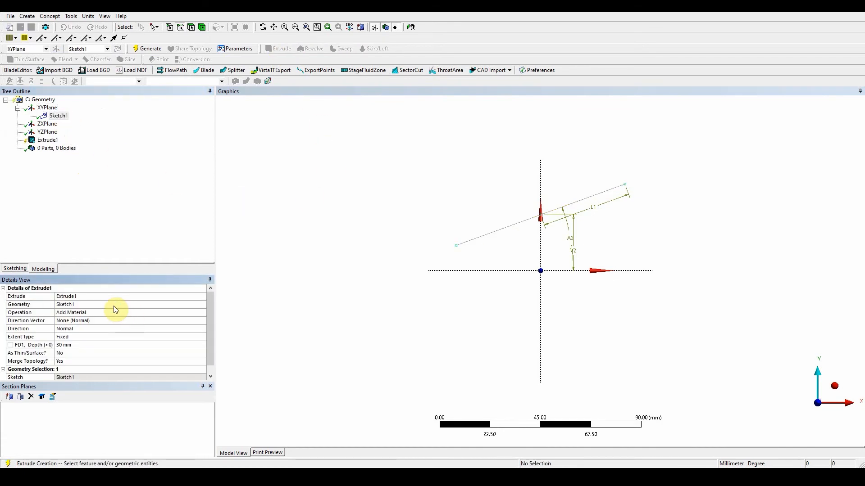
{"action": "mouse_move", "coordinate": [106, 324]}
{"action": "type", "text": "150"}
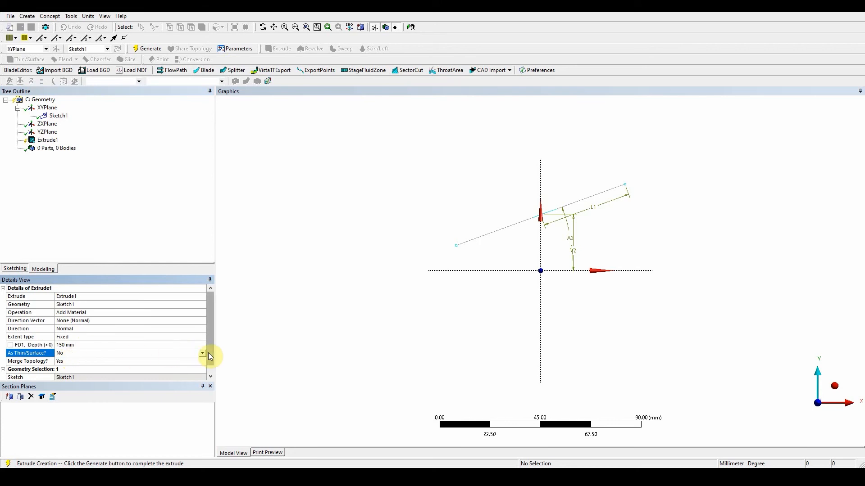
{"action": "left_click", "coordinate": [203, 353]}
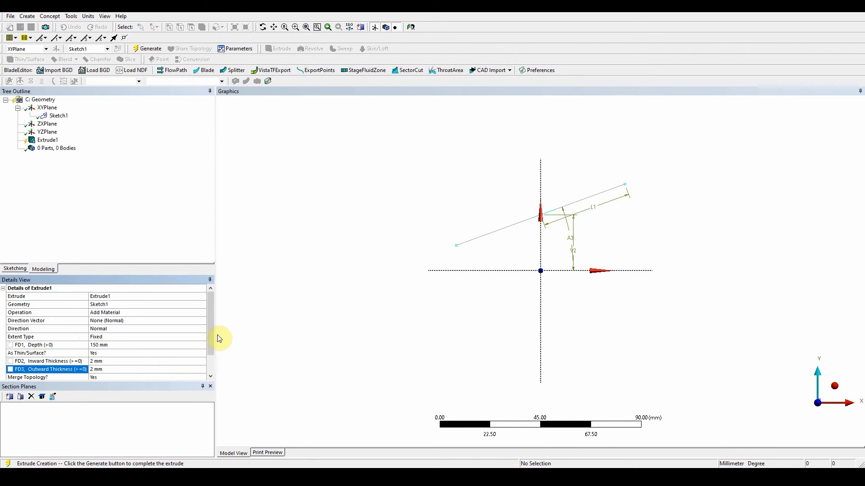
{"action": "scroll", "scroll_direction": "down", "scroll_amount": 3}
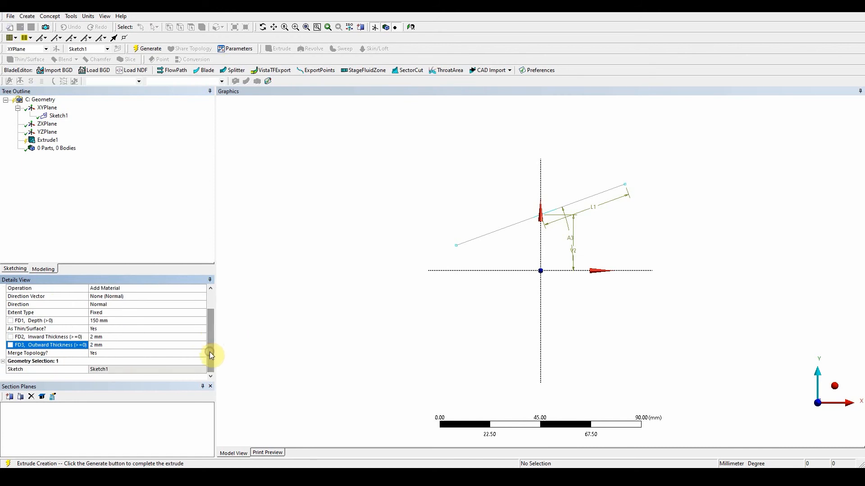
{"action": "mouse_move", "coordinate": [284, 293]}
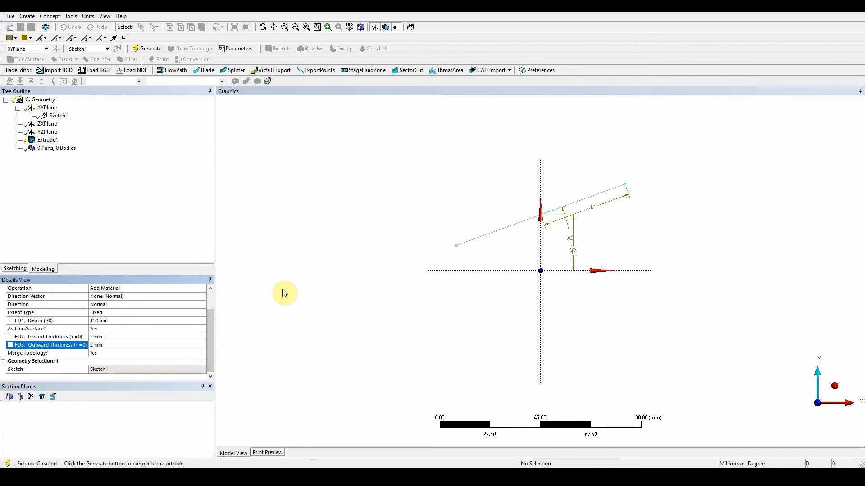
{"action": "left_click", "coordinate": [147, 49]}
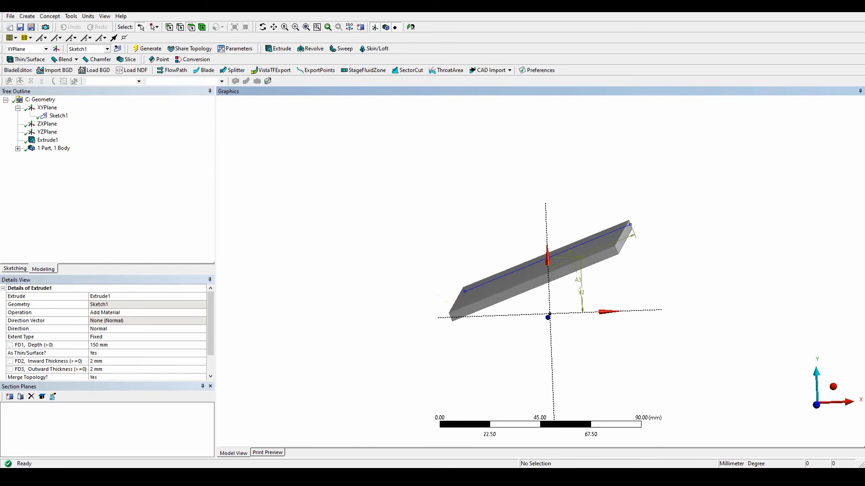
{"action": "mouse_move", "coordinate": [806, 290]}
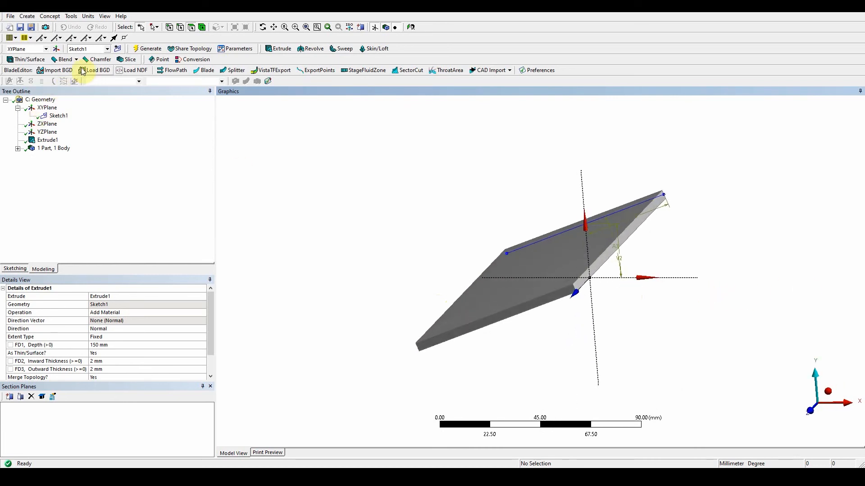
Round the two blade tip edges with a 25 mm fixed-radius blend (FBlend1).
{"action": "left_click", "coordinate": [64, 59]}
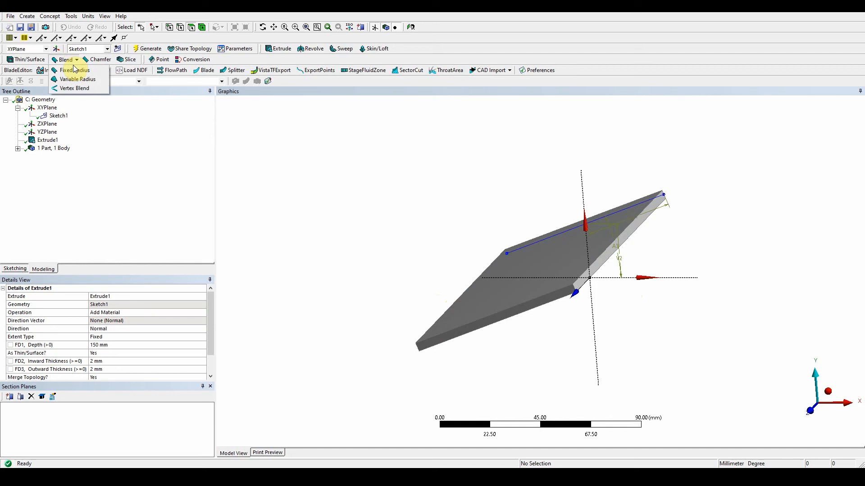
{"action": "mouse_move", "coordinate": [74, 70]}
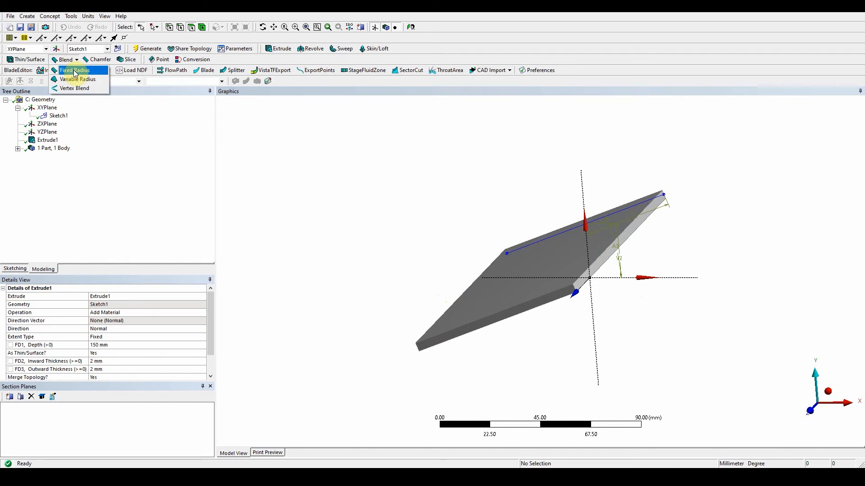
{"action": "left_click", "coordinate": [74, 70]}
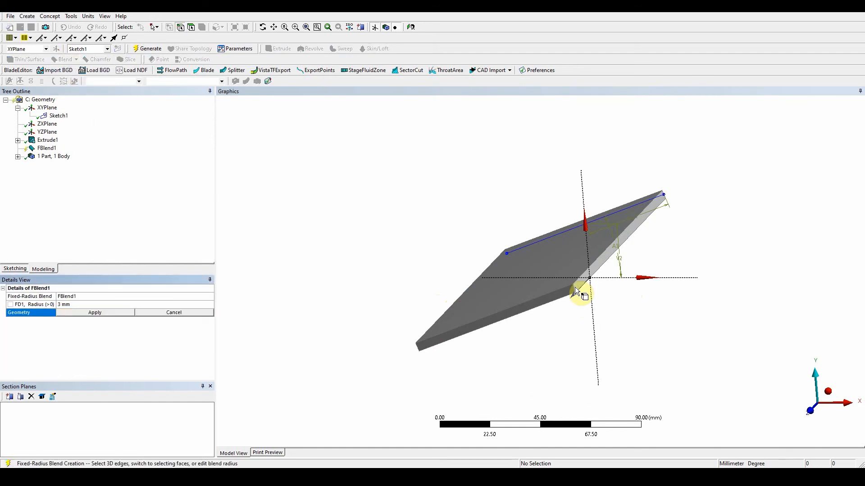
{"action": "left_click", "coordinate": [579, 292]}
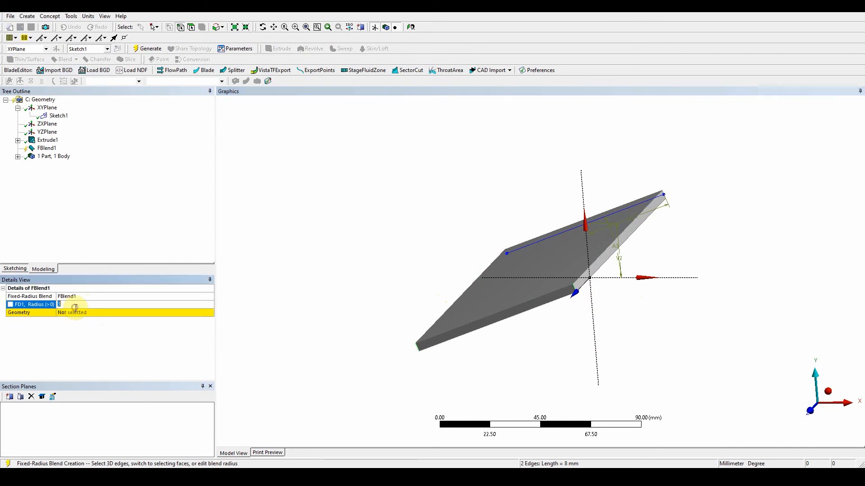
{"action": "type", "text": "25 mm"}
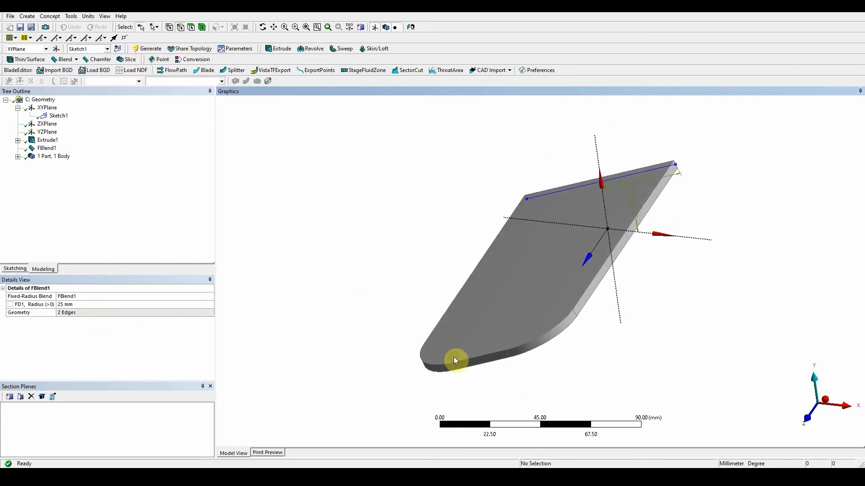
{"action": "mouse_move", "coordinate": [559, 345]}
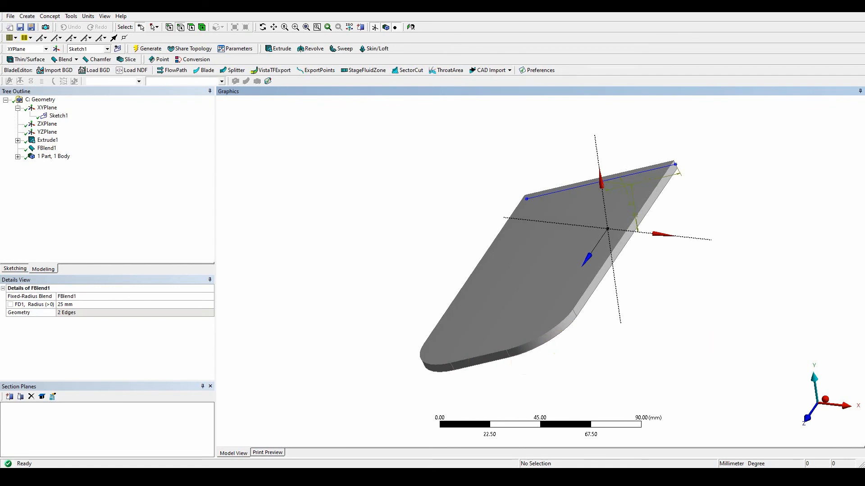
Circularly pattern the blade body around the vertical edge axis with 5 copies.
{"action": "left_click", "coordinate": [27, 16]}
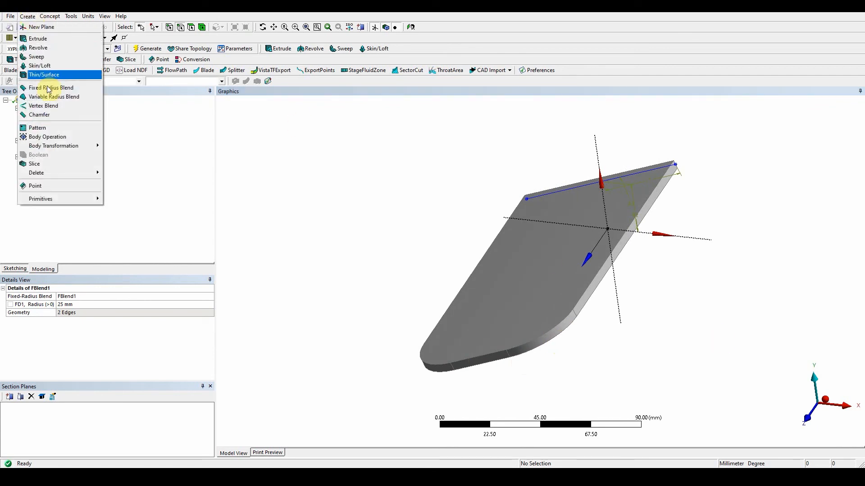
{"action": "left_click", "coordinate": [37, 127]}
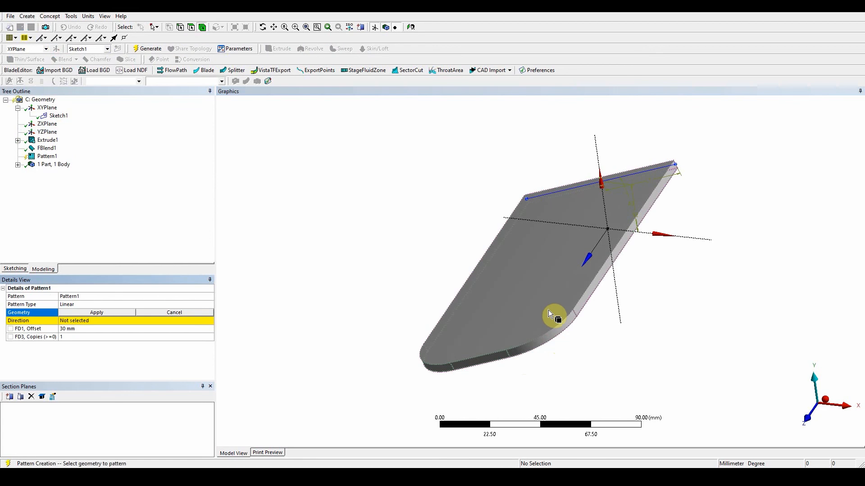
{"action": "left_click", "coordinate": [554, 315]}
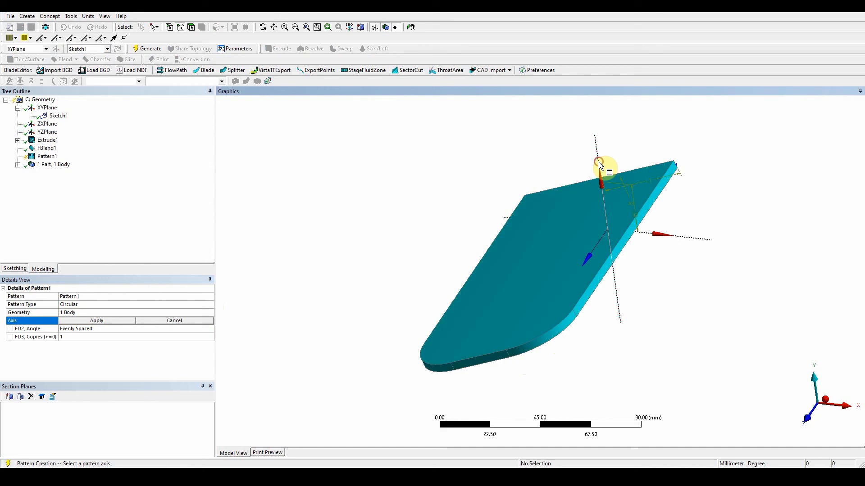
{"action": "left_click", "coordinate": [600, 168]}
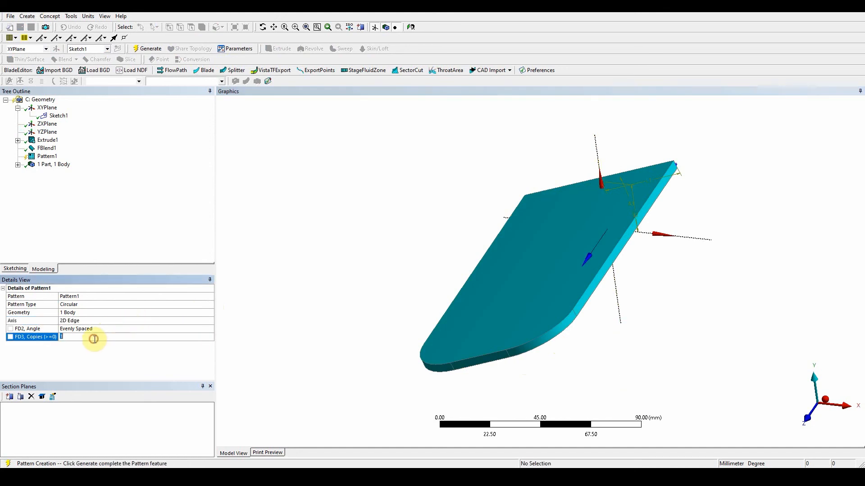
{"action": "type", "text": "5"}
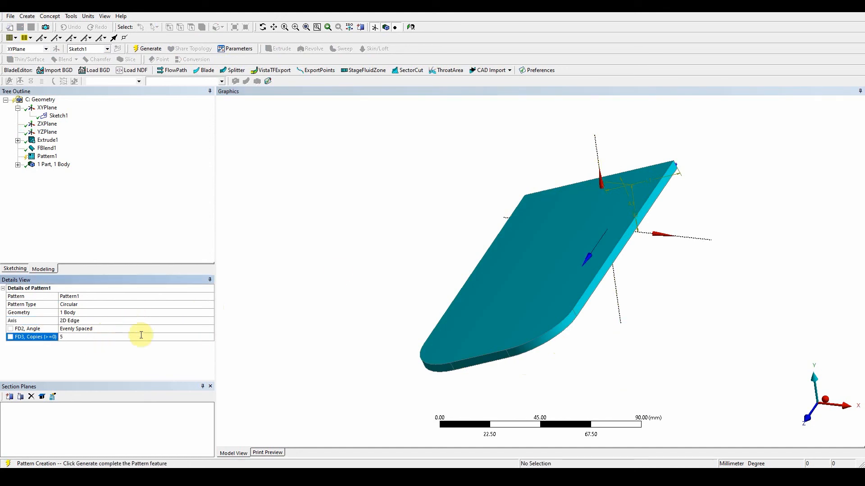
{"action": "left_click", "coordinate": [148, 49]}
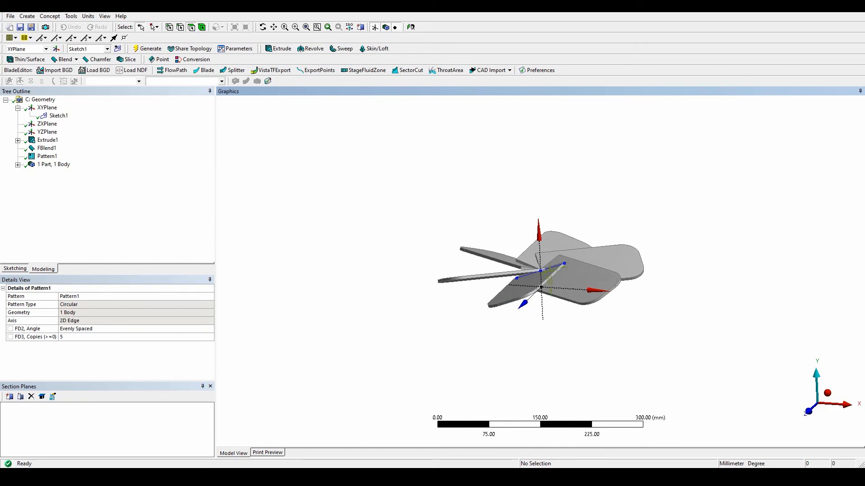
{"action": "mouse_move", "coordinate": [85, 105]}
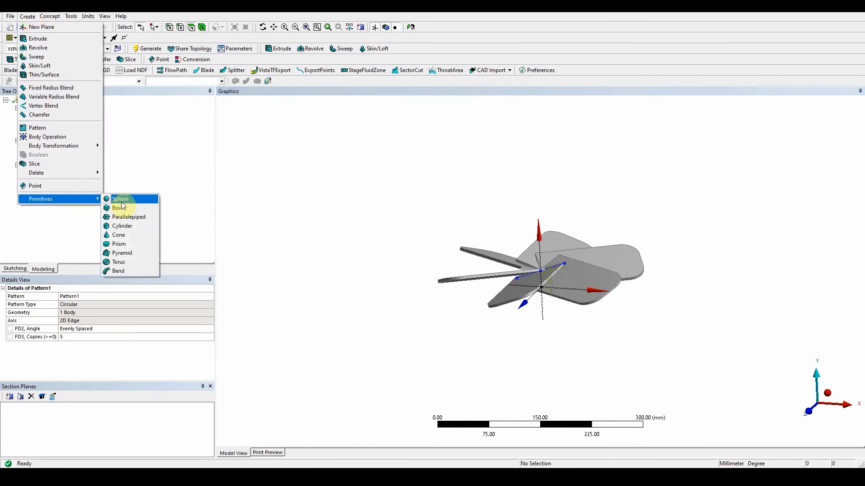
Insert Cylinder1 hub on the ZXPlane with 75 mm radius and 30 mm height.
{"action": "left_click", "coordinate": [122, 226]}
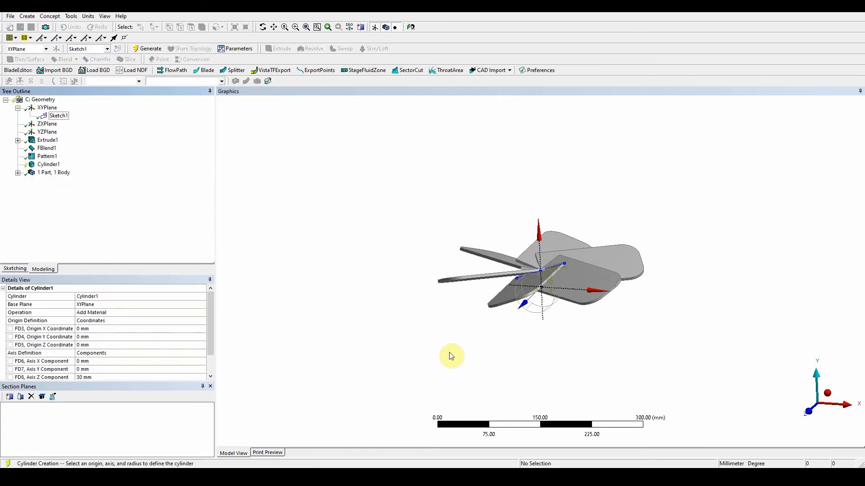
{"action": "left_click", "coordinate": [40, 305]}
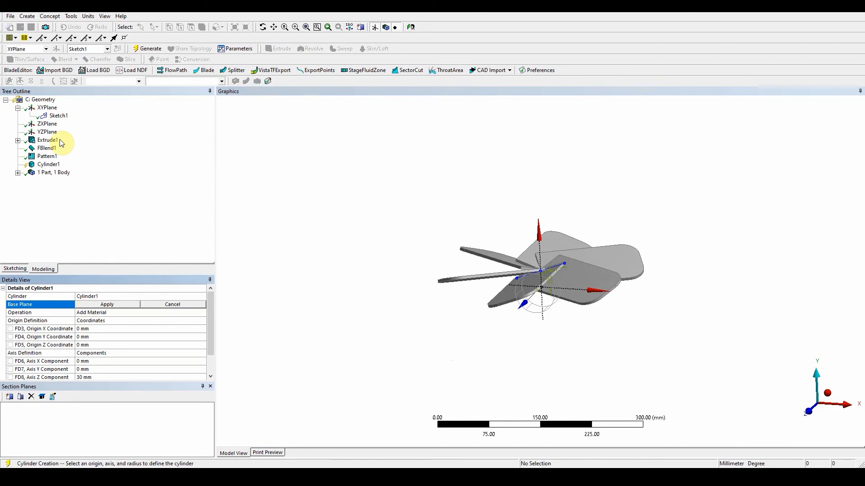
{"action": "mouse_move", "coordinate": [47, 132]}
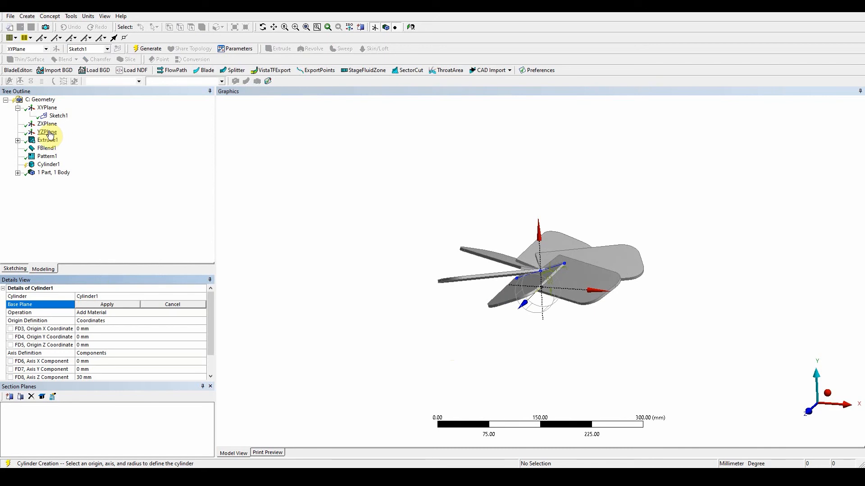
{"action": "left_click", "coordinate": [106, 305]}
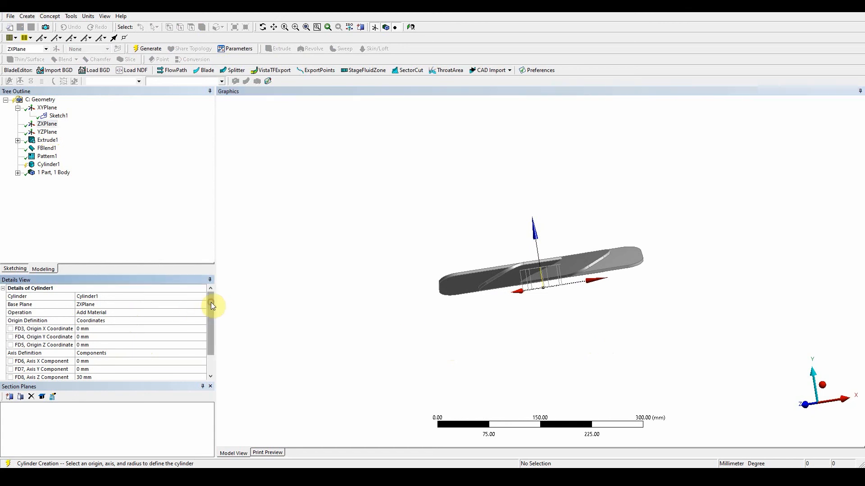
{"action": "scroll", "scroll_direction": "down", "scroll_amount": 3}
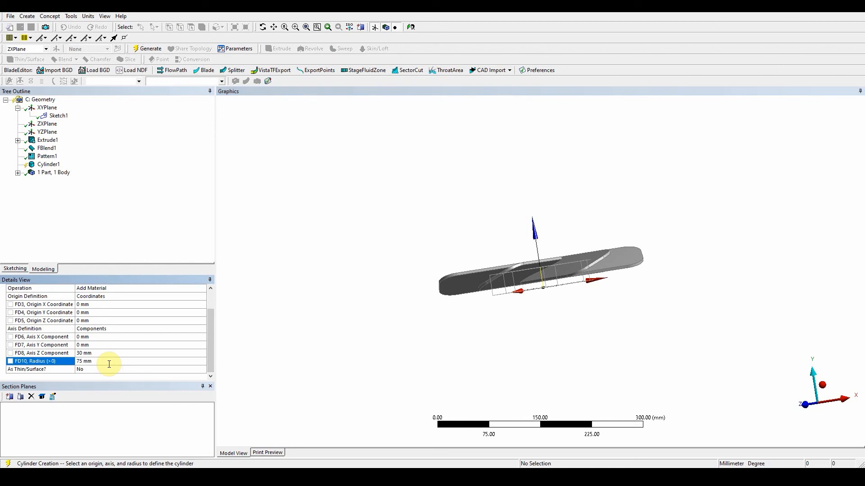
{"action": "mouse_move", "coordinate": [93, 356]}
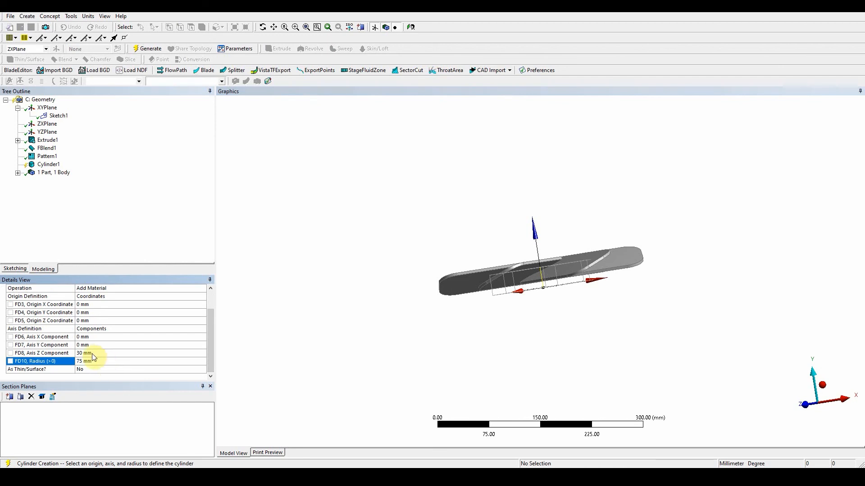
{"action": "left_click", "coordinate": [41, 353]}
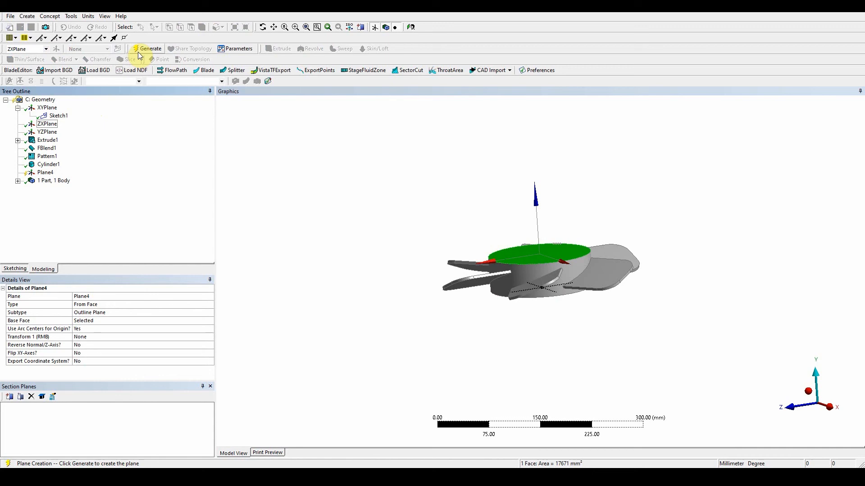
Create Plane4 on the hub top and a 15 mm radius, 550 mm long shaft cylinder from it.
{"action": "left_click", "coordinate": [147, 48]}
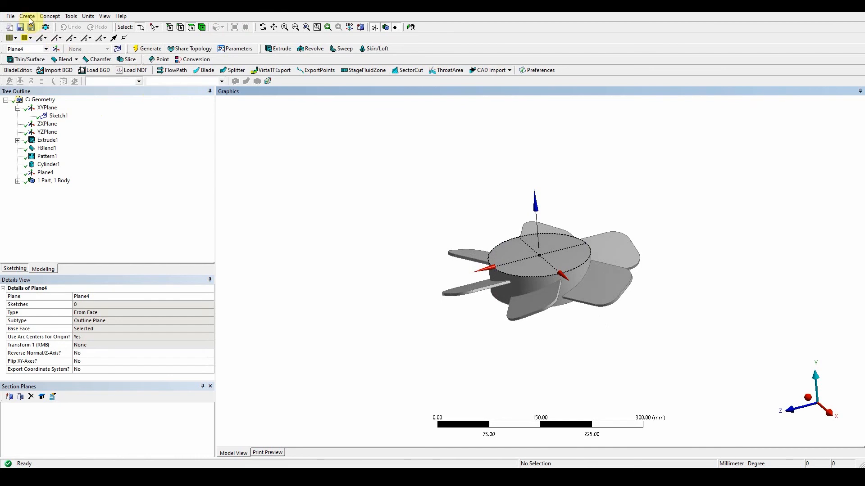
{"action": "left_click", "coordinate": [26, 16]}
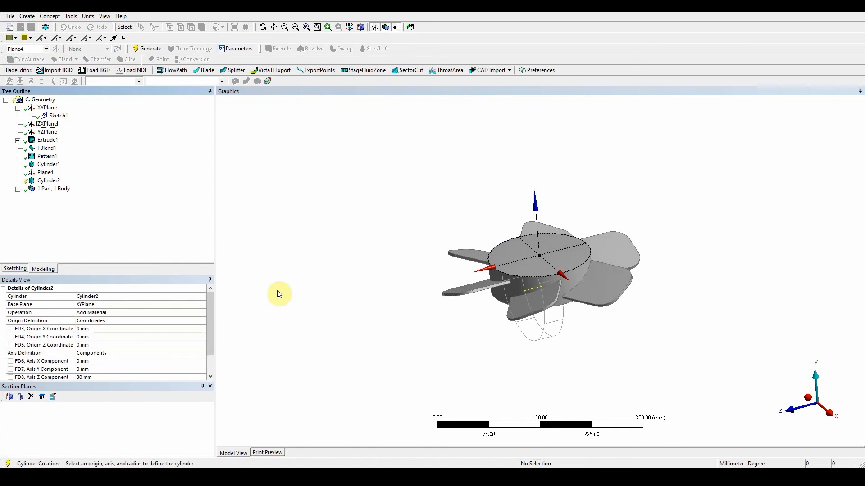
{"action": "left_click", "coordinate": [44, 172]}
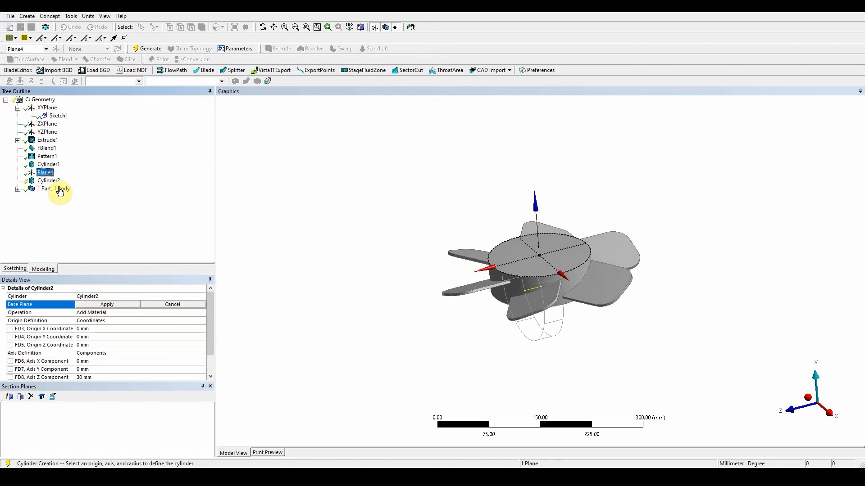
{"action": "left_click", "coordinate": [106, 304]}
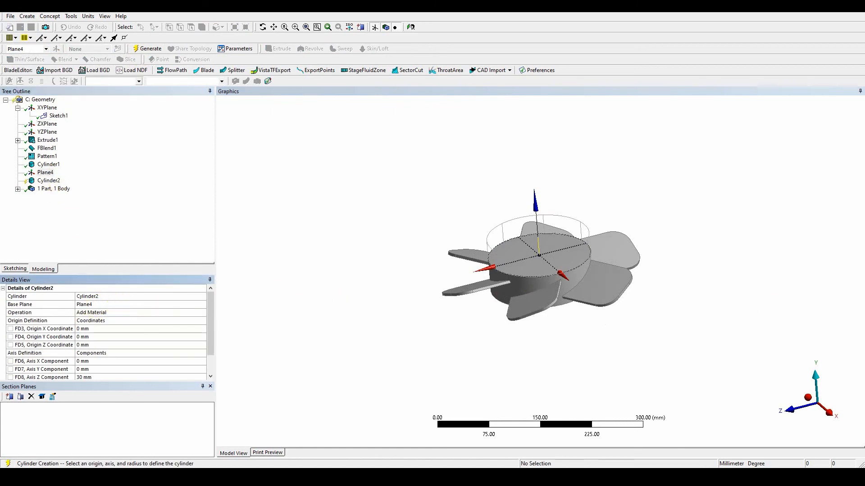
{"action": "mouse_move", "coordinate": [214, 330]}
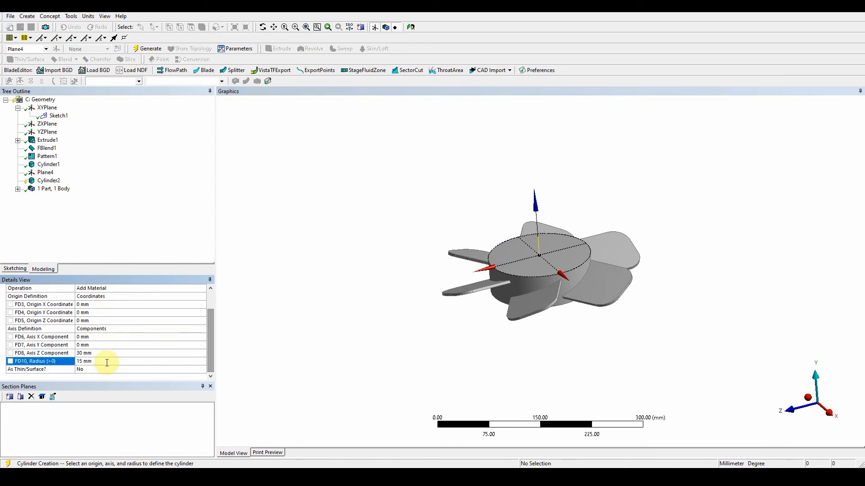
{"action": "left_click", "coordinate": [42, 353]}
{"action": "type", "text": "550"}
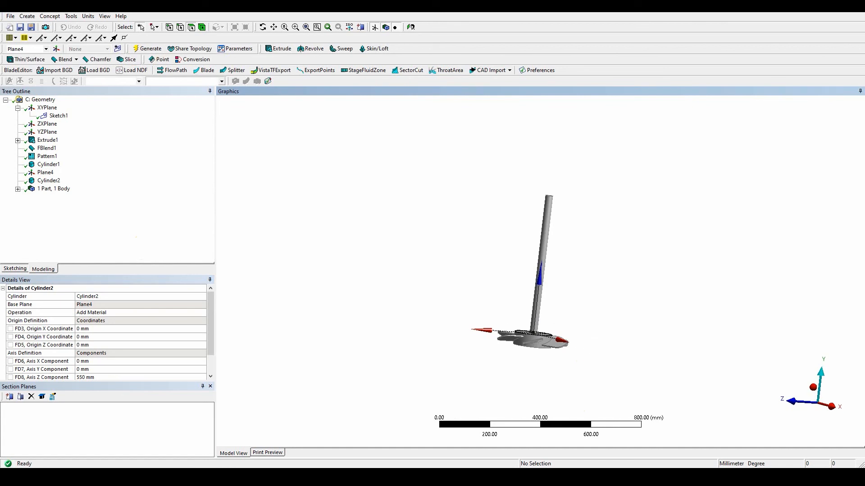
{"action": "left_click", "coordinate": [18, 189]}
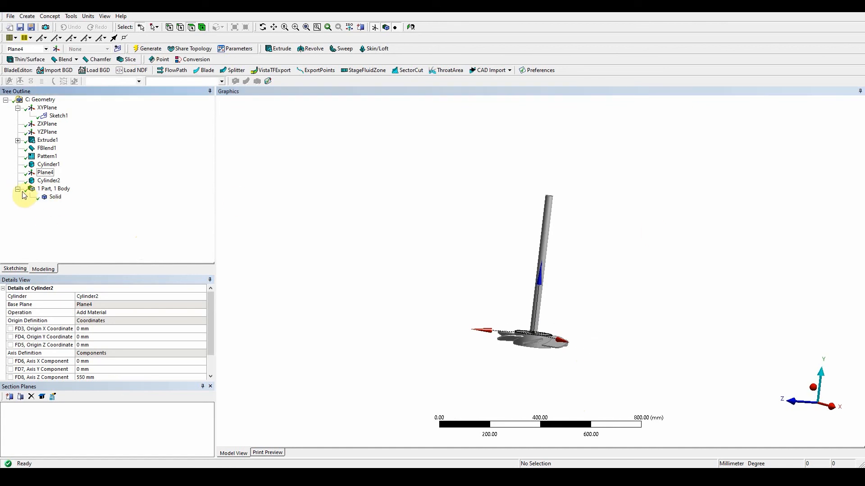
{"action": "mouse_move", "coordinate": [184, 214]}
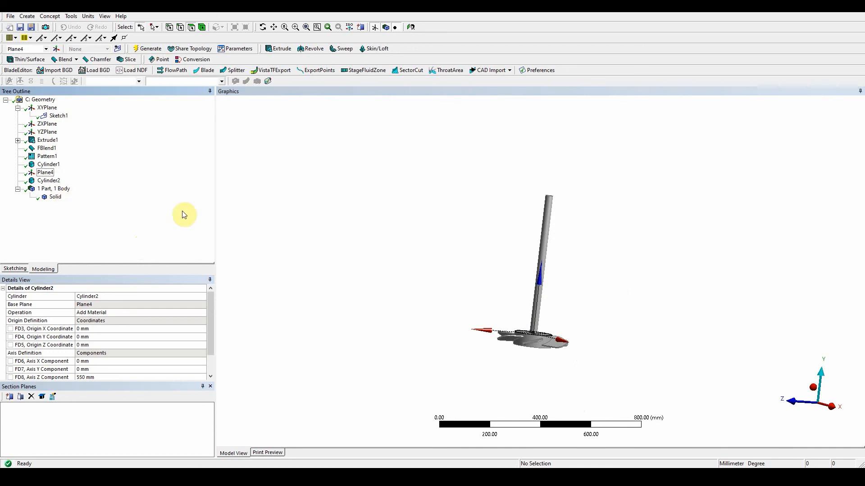
{"action": "mouse_move", "coordinate": [184, 214]}
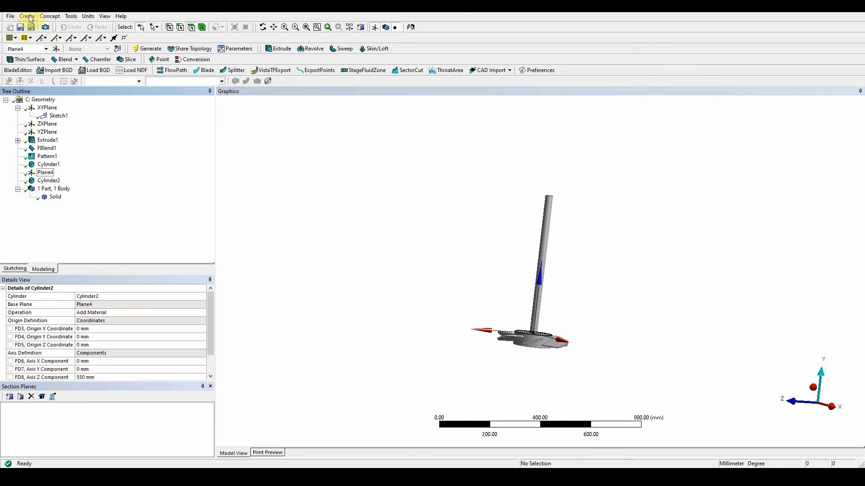
{"action": "left_click", "coordinate": [27, 15]}
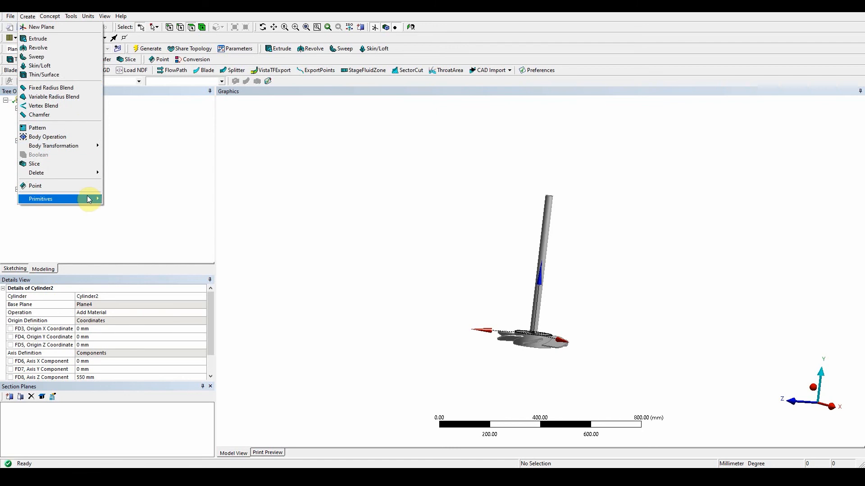
Generate frozen Cylinder3 tank: origin Z -100 mm, 700 mm long, 300 mm radius.
{"action": "left_click", "coordinate": [40, 199]}
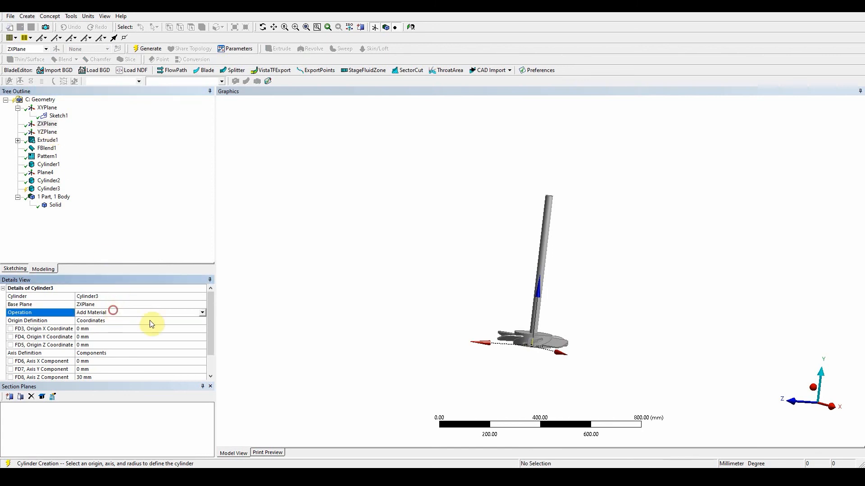
{"action": "left_click", "coordinate": [201, 313]}
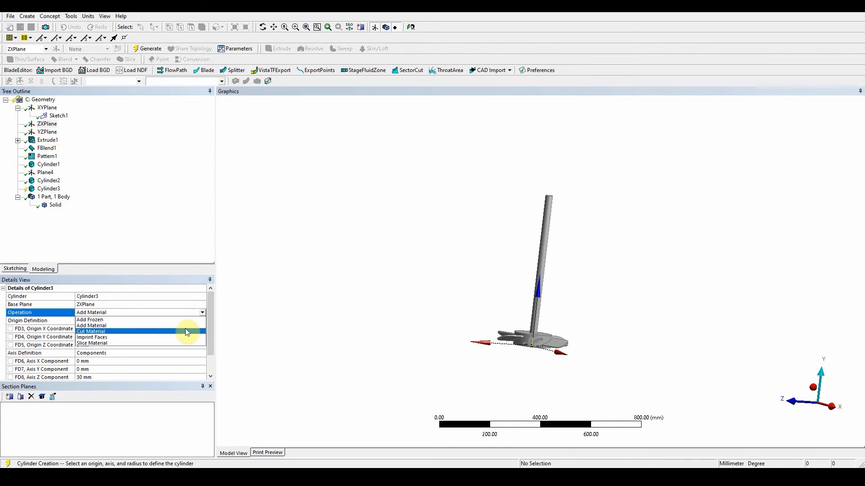
{"action": "left_click", "coordinate": [90, 325]}
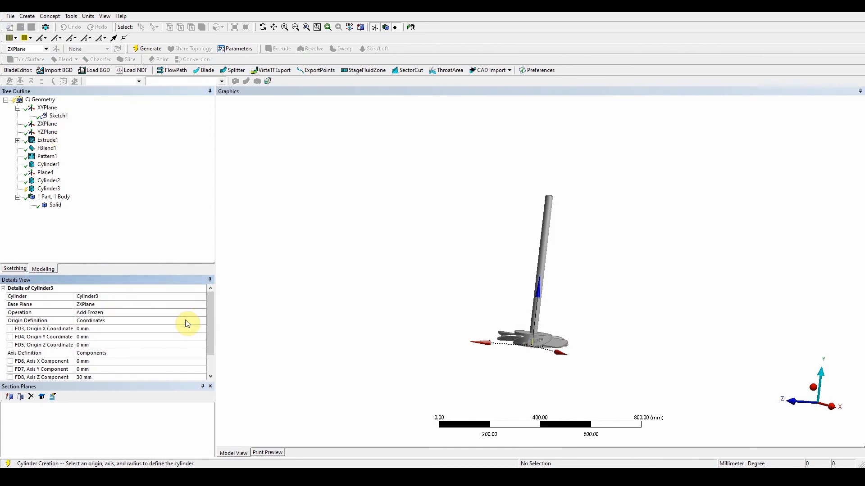
{"action": "mouse_move", "coordinate": [229, 355]}
{"action": "type", "text": "-100"}
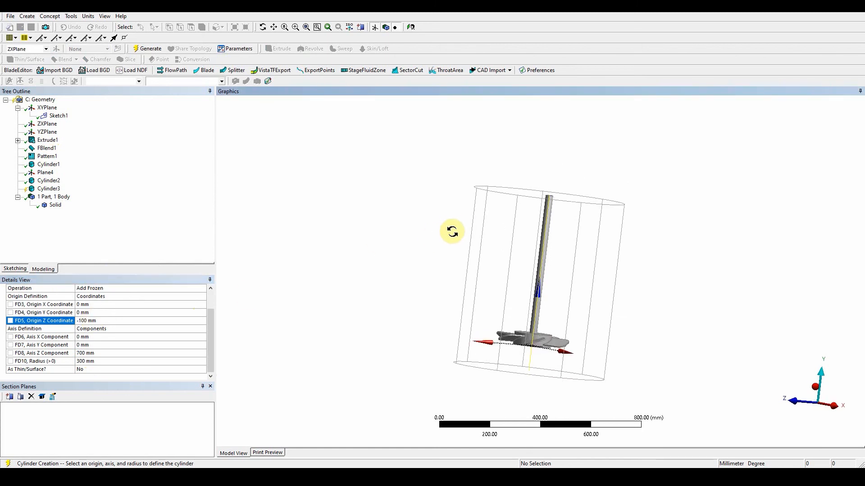
{"action": "left_click", "coordinate": [147, 48]}
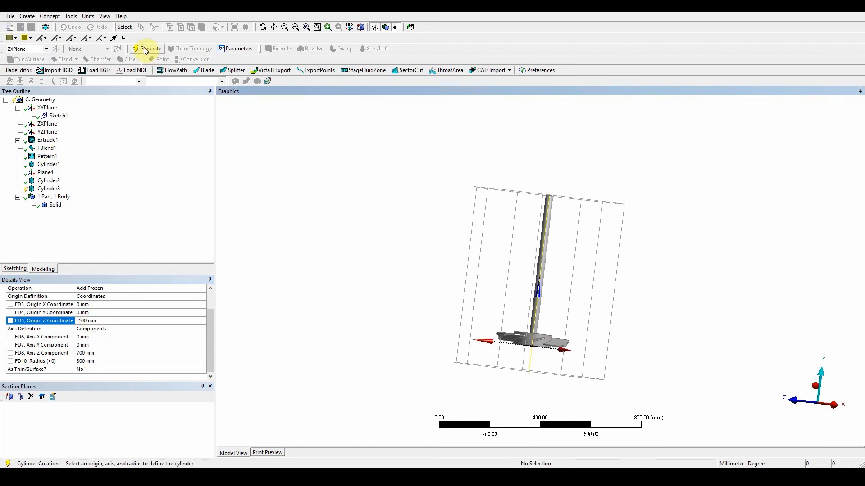
{"action": "left_click", "coordinate": [148, 49]}
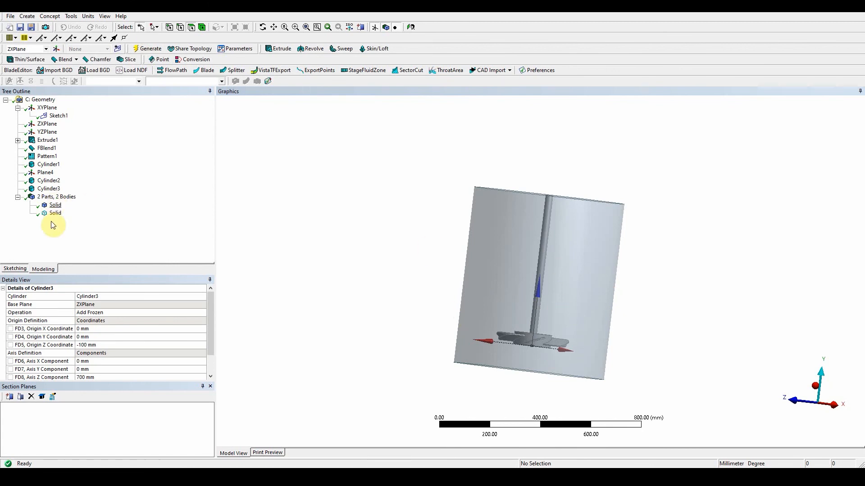
{"action": "left_click", "coordinate": [48, 189]}
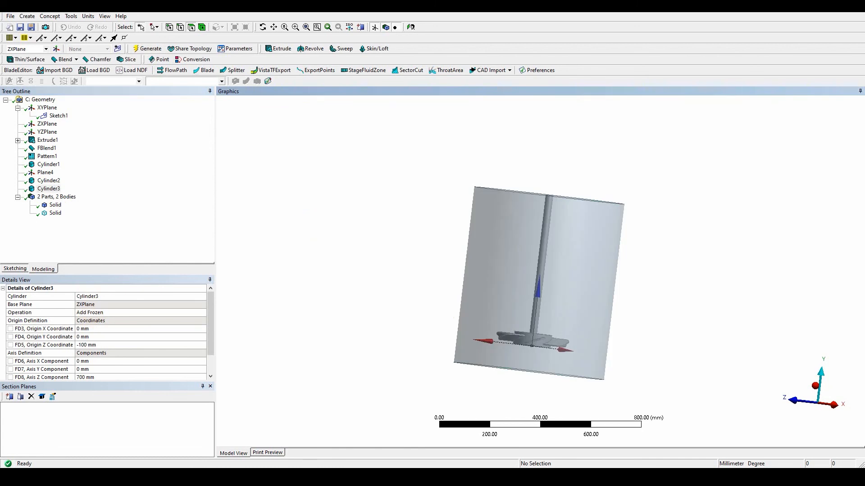
{"action": "mouse_move", "coordinate": [189, 77]}
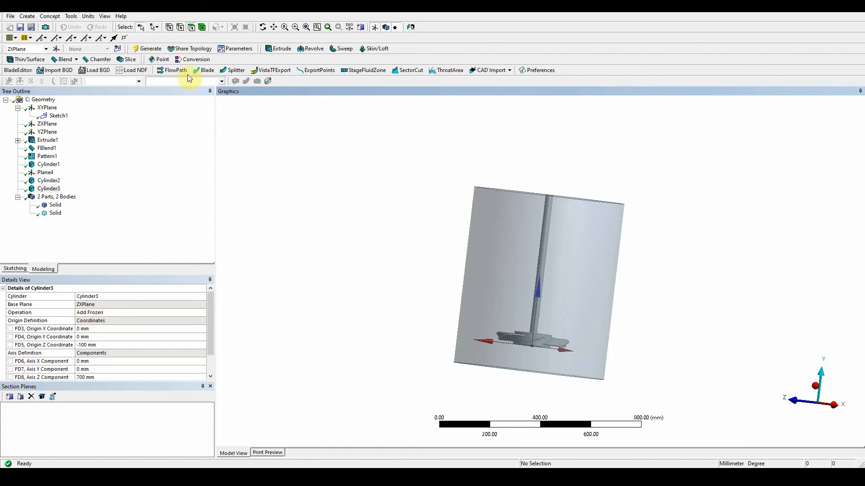
Blend the tank cylinder's top and bottom edges with a 100 mm fixed radius.
{"action": "left_click", "coordinate": [63, 59]}
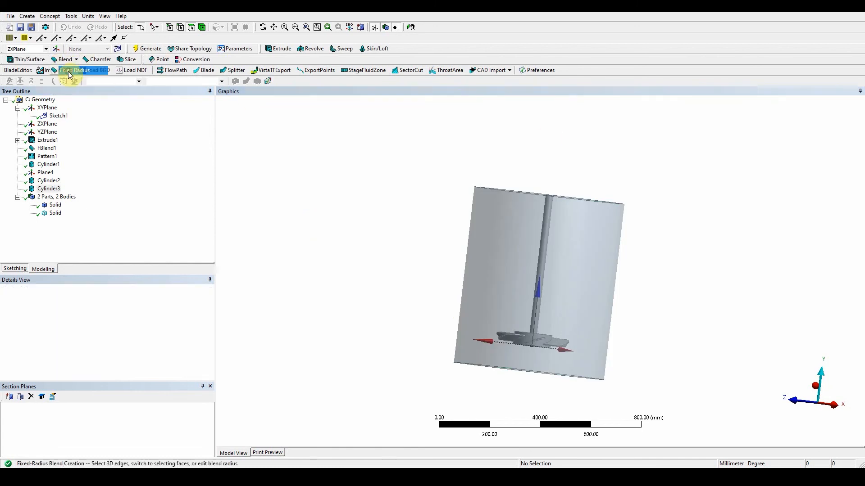
{"action": "left_click", "coordinate": [549, 197]}
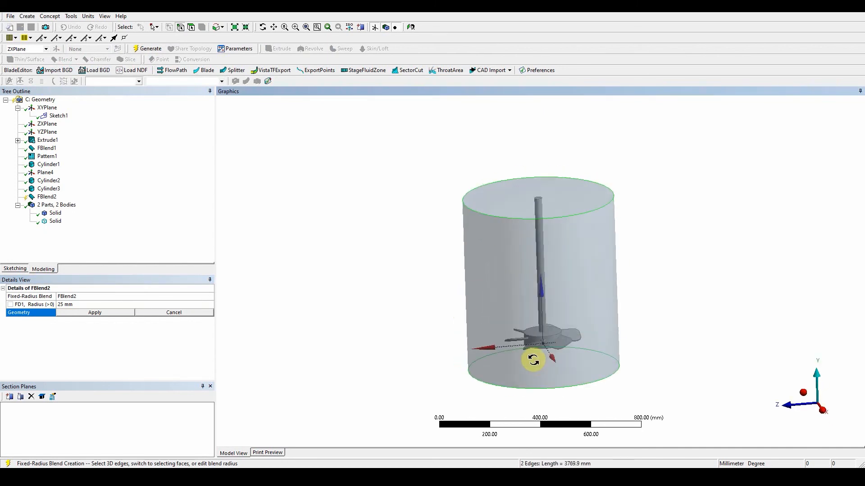
{"action": "left_click", "coordinate": [65, 304]}
{"action": "type", "text": "100"}
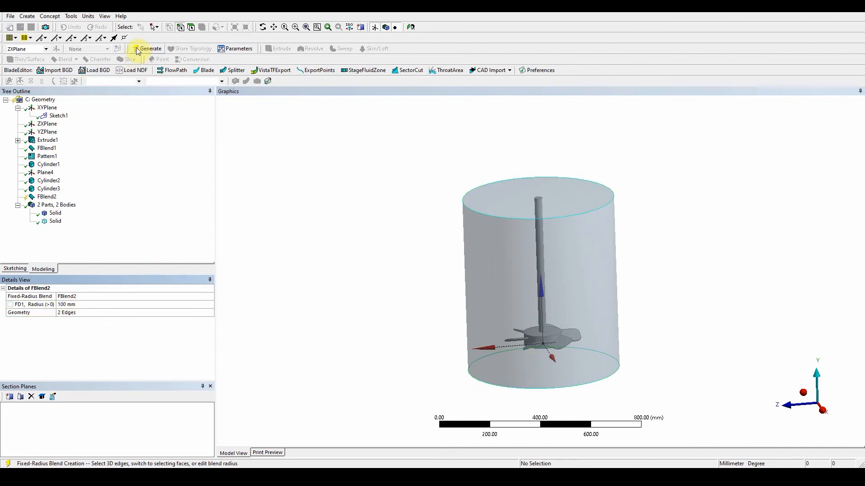
{"action": "left_click", "coordinate": [147, 48]}
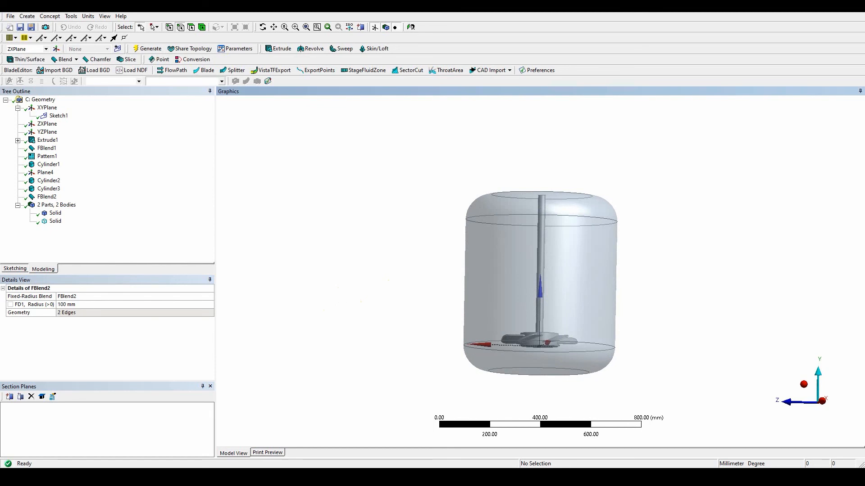
{"action": "mouse_move", "coordinate": [99, 163]}
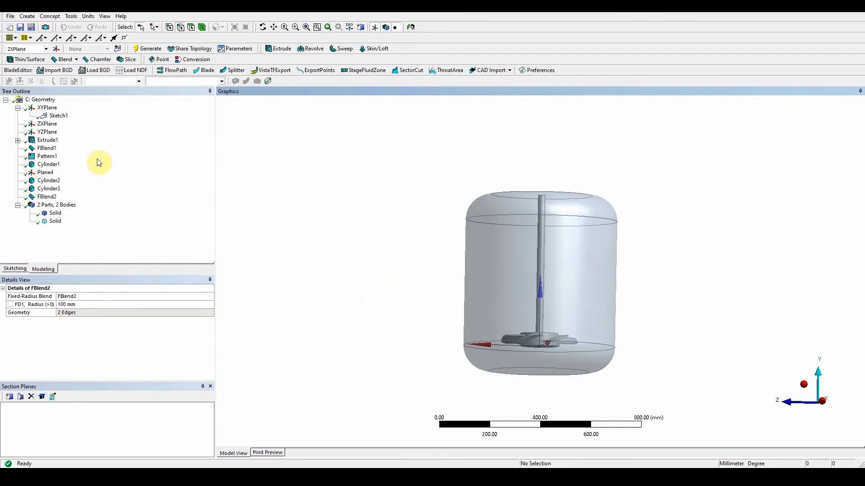
Boolean-subtract the impeller body from the tank body without preserving tool bodies.
{"action": "left_click", "coordinate": [47, 155]}
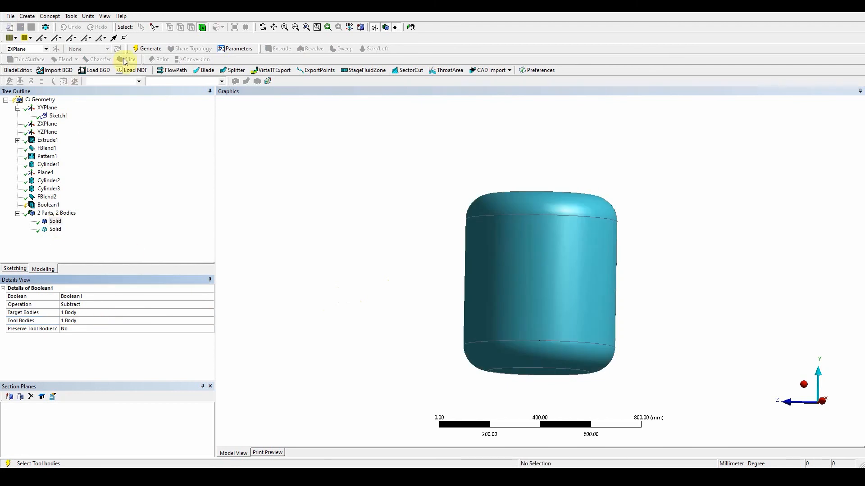
{"action": "left_click", "coordinate": [146, 49]}
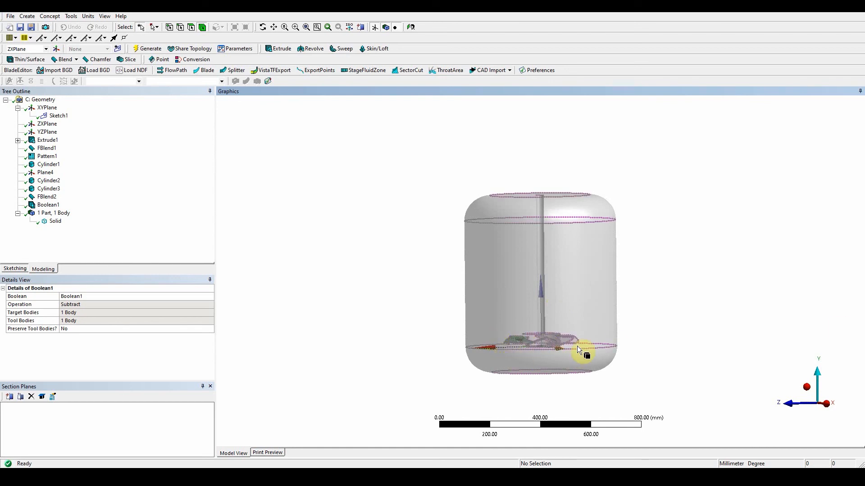
{"action": "mouse_move", "coordinate": [541, 334]}
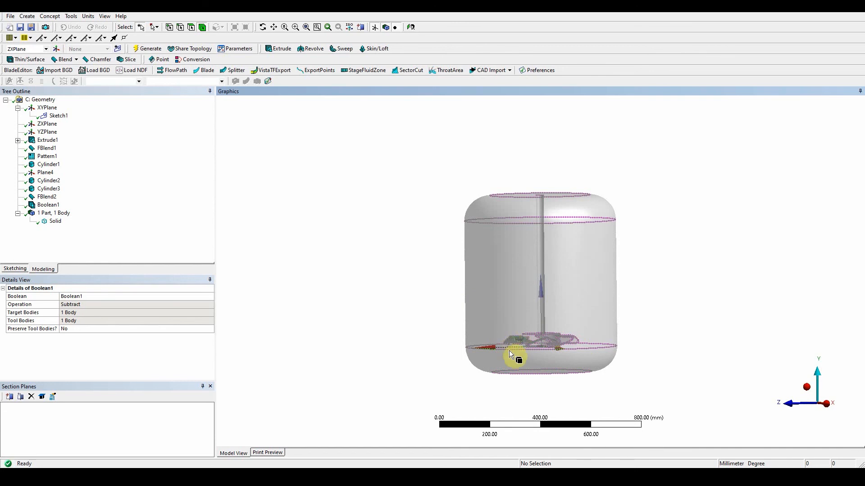
{"action": "mouse_move", "coordinate": [601, 370]}
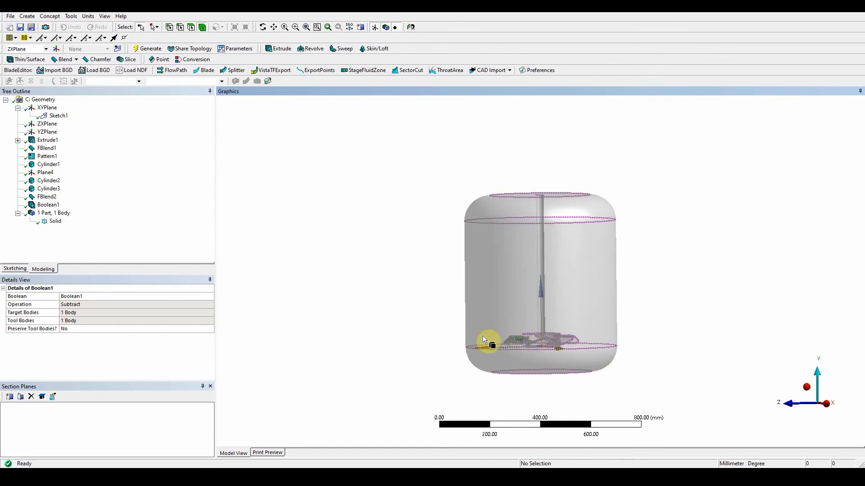
{"action": "mouse_move", "coordinate": [598, 258]}
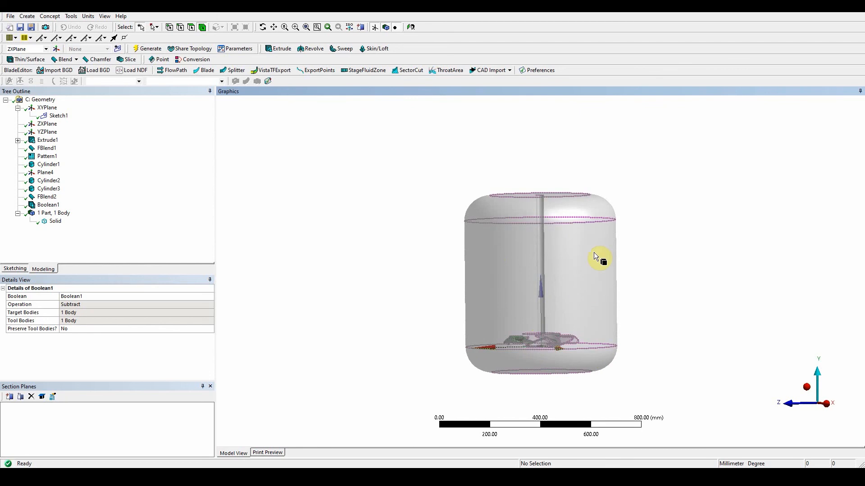
{"action": "mouse_move", "coordinate": [543, 347]}
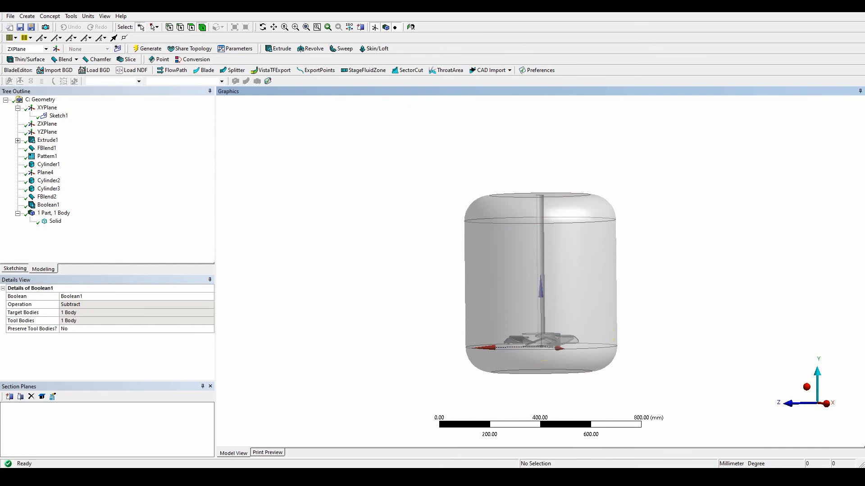
Slice the fluid with Cylinder4 on the ZXPlane: 170 mm radius, 90 mm tall, origin Z -20.
{"action": "left_click", "coordinate": [27, 15]}
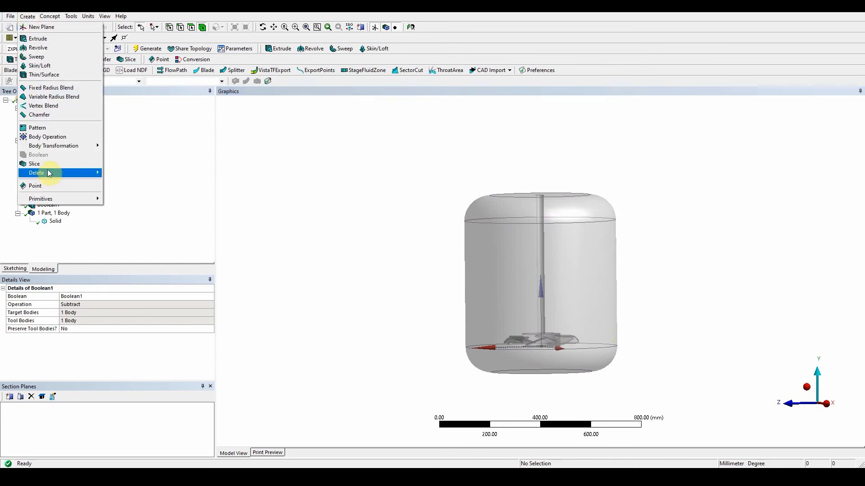
{"action": "mouse_move", "coordinate": [67, 199]}
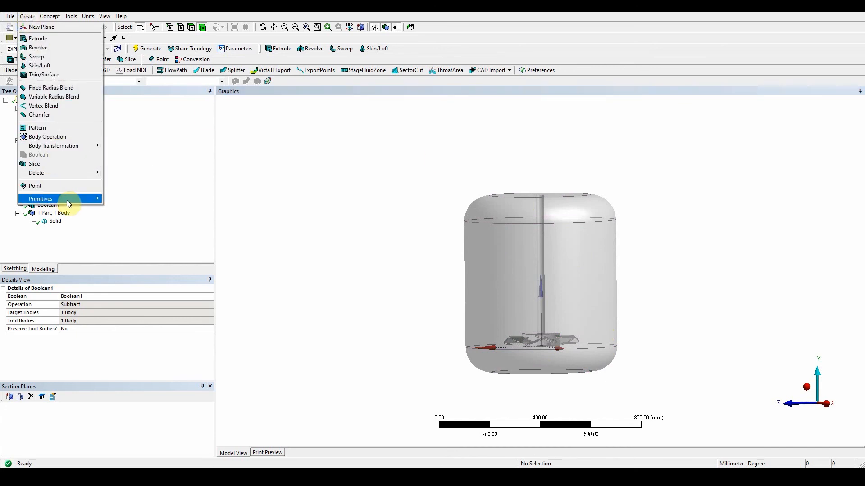
{"action": "left_click", "coordinate": [40, 198]}
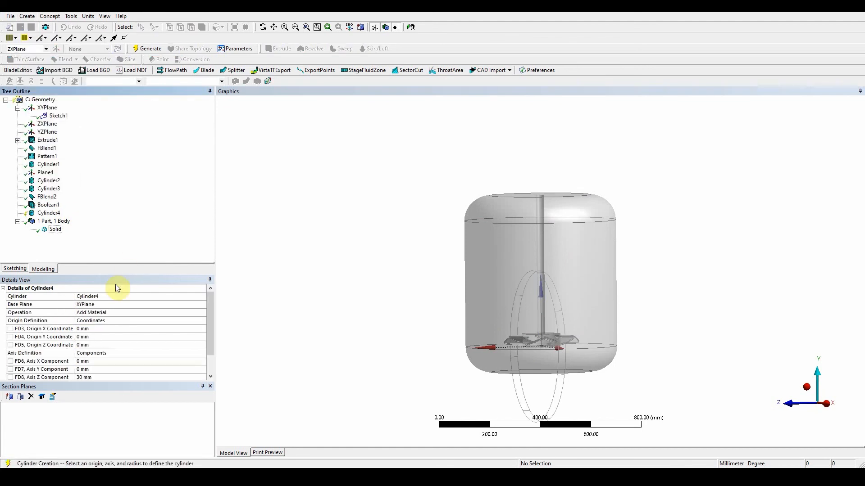
{"action": "left_click", "coordinate": [39, 305]}
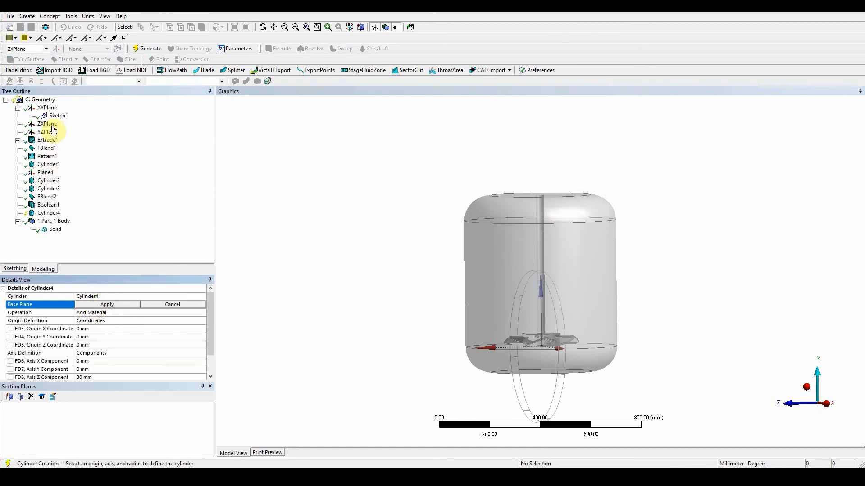
{"action": "left_click", "coordinate": [46, 124]}
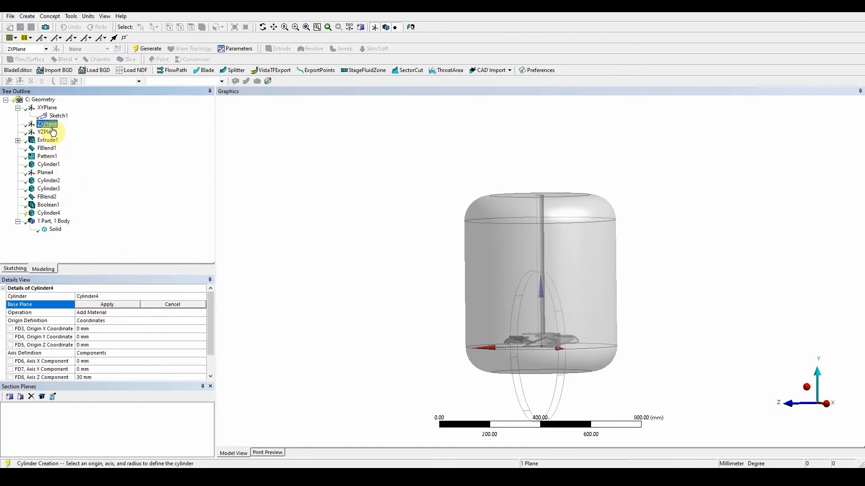
{"action": "left_click", "coordinate": [107, 304]}
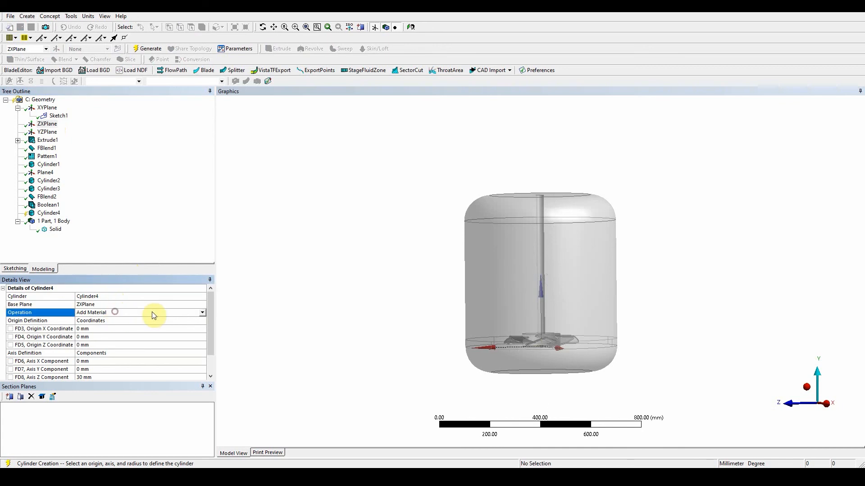
{"action": "left_click", "coordinate": [202, 313]}
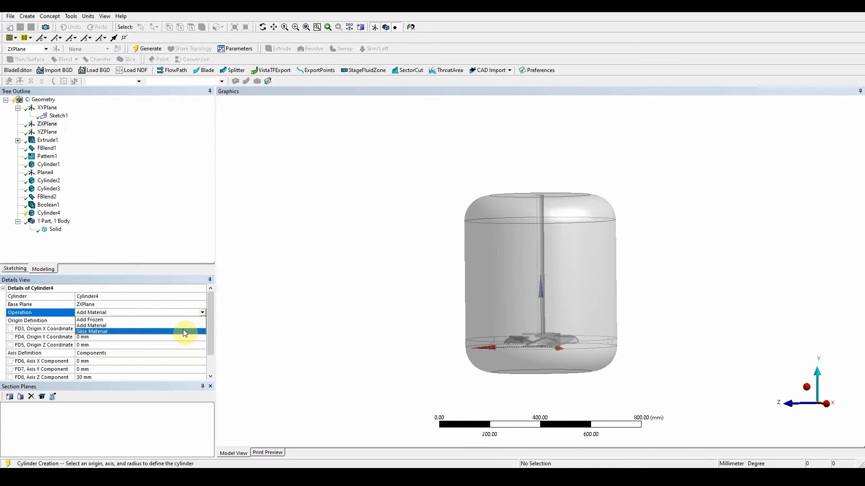
{"action": "left_click", "coordinate": [92, 332]}
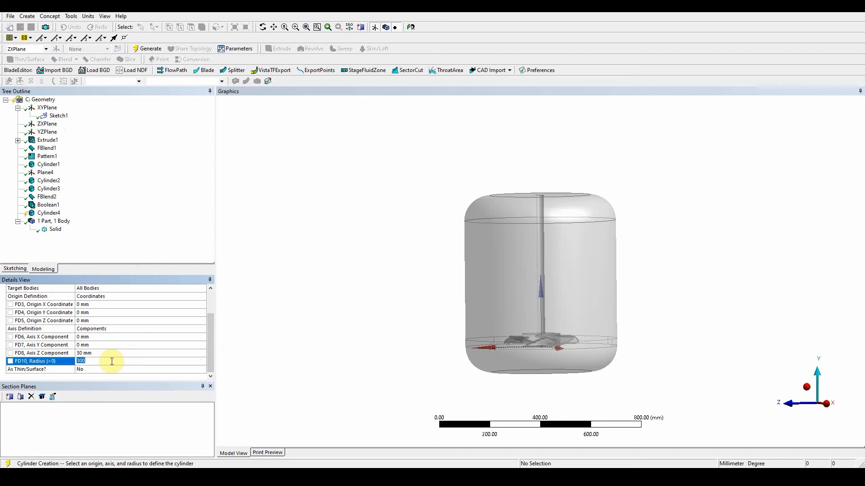
{"action": "type", "text": "170 mm"}
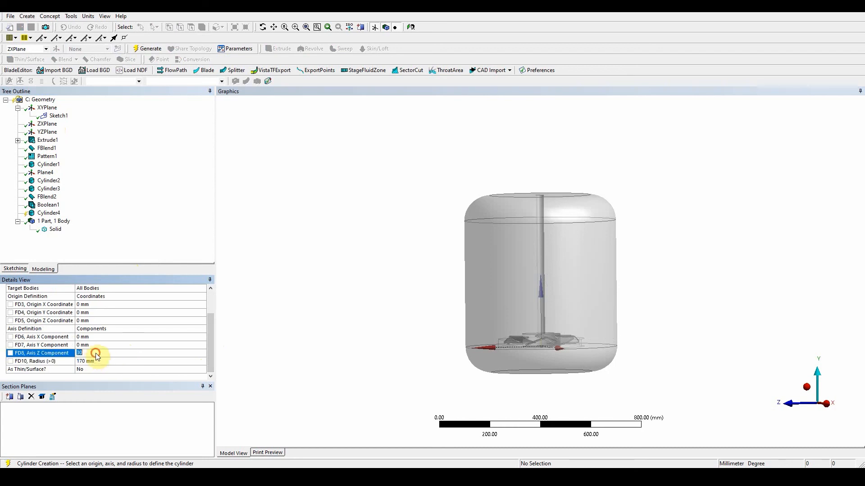
{"action": "type", "text": "90 mm"}
{"action": "left_click", "coordinate": [141, 320]}
{"action": "type", "text": "-20"}
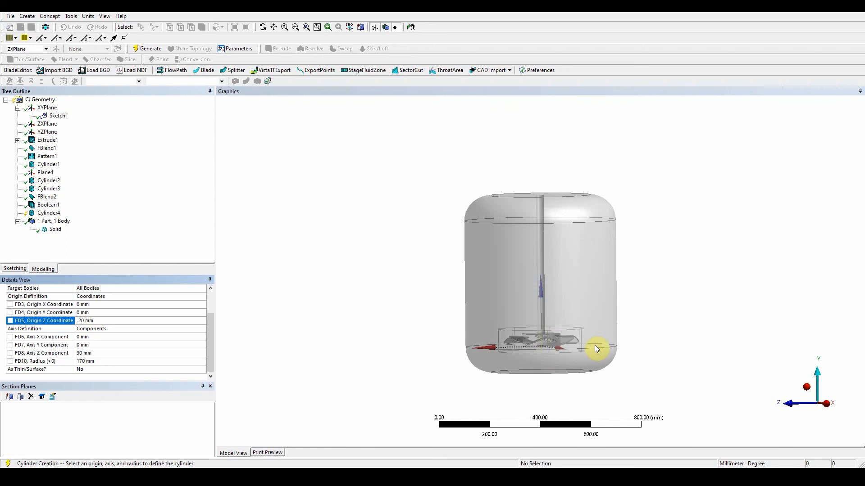
{"action": "mouse_move", "coordinate": [543, 359]}
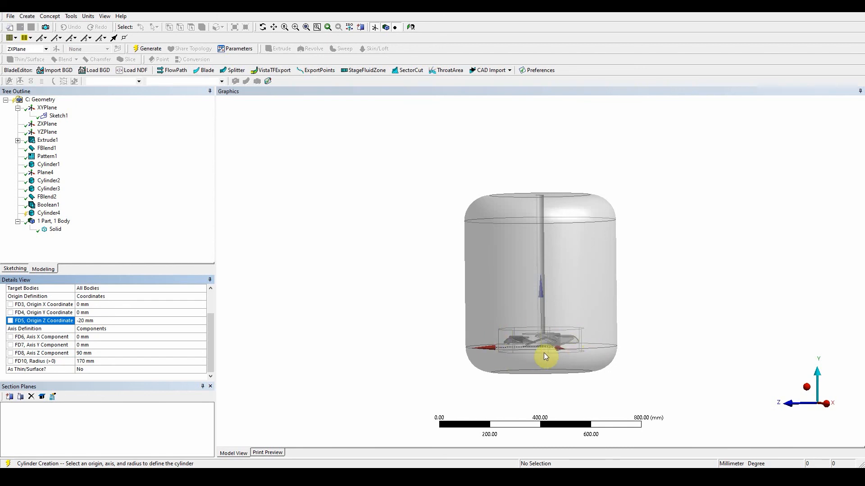
{"action": "left_click", "coordinate": [147, 48]}
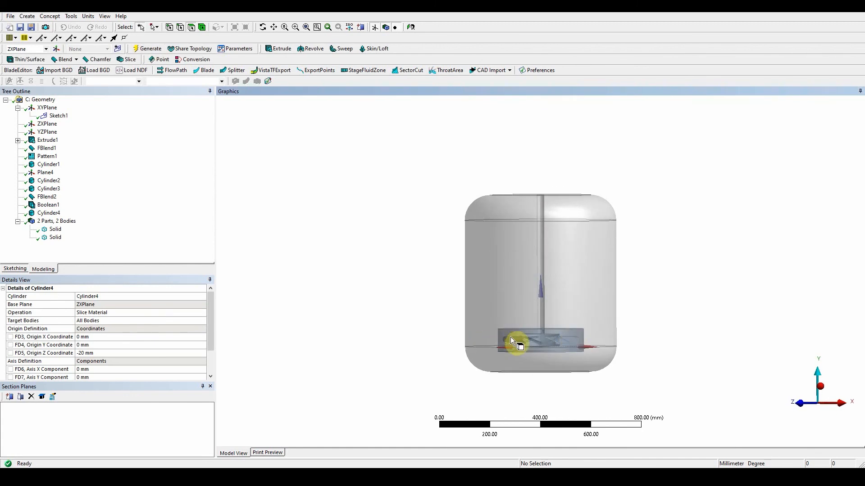
{"action": "mouse_move", "coordinate": [604, 276]}
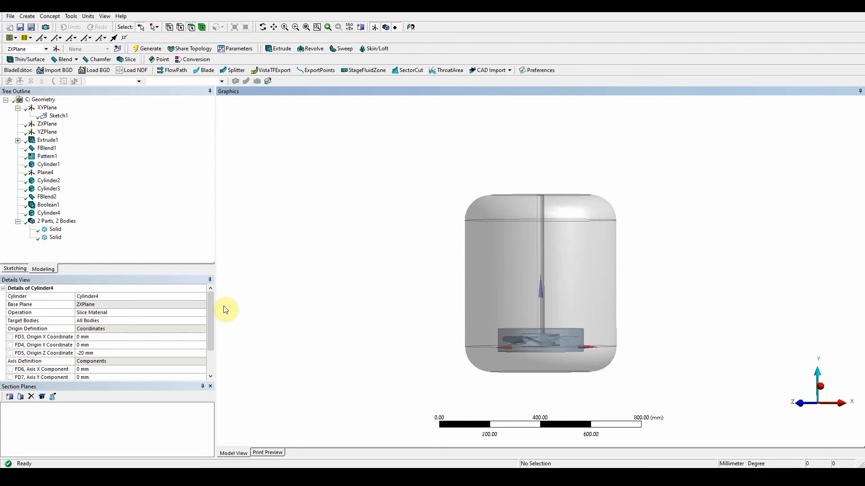
{"action": "left_click", "coordinate": [55, 237]}
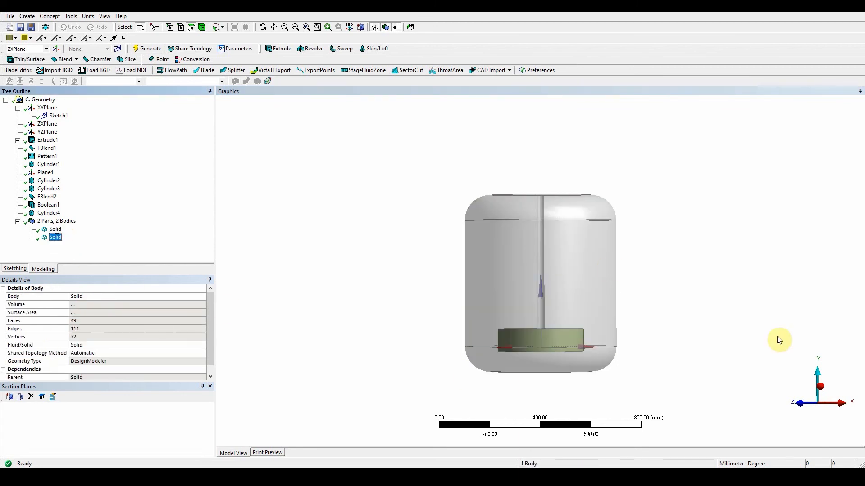